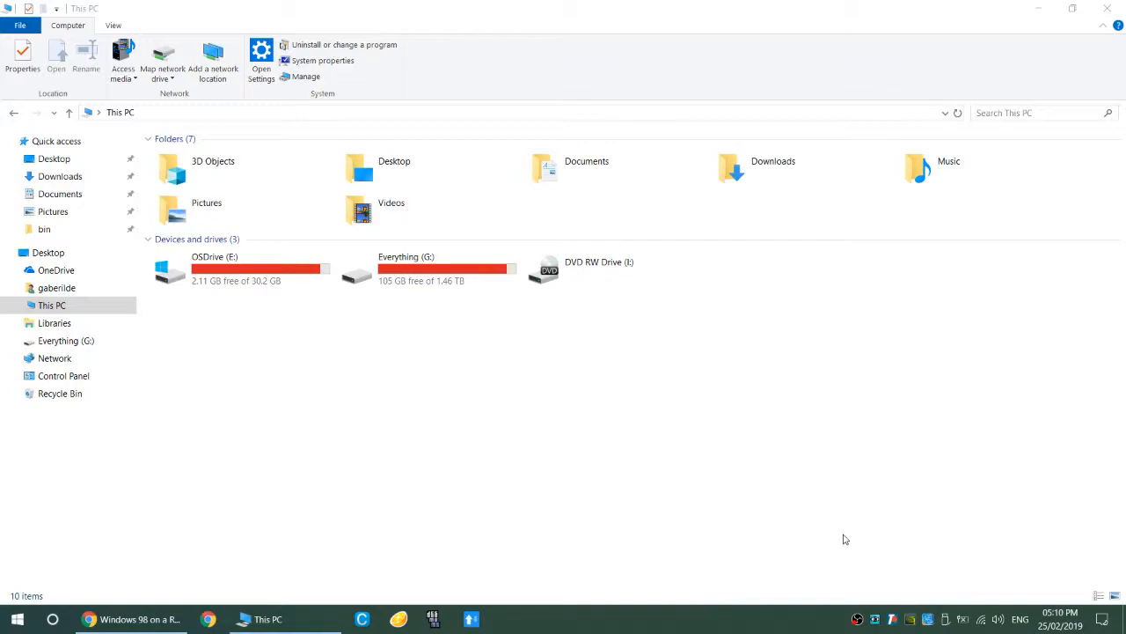
mouse_move(765, 599)
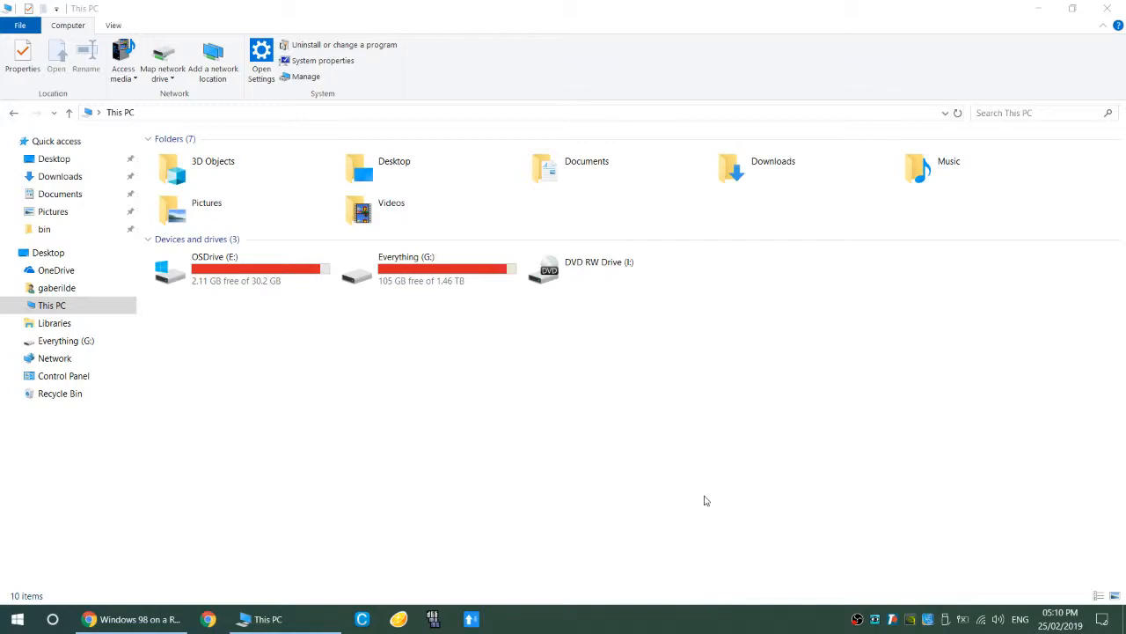
mouse_move(704, 496)
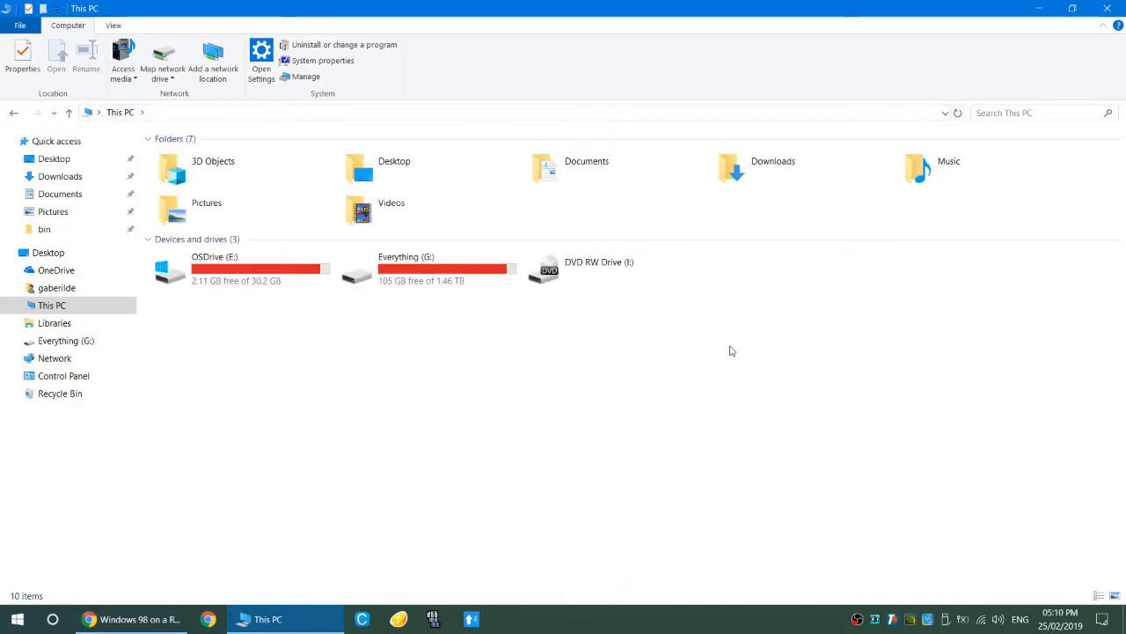
mouse_move(673, 369)
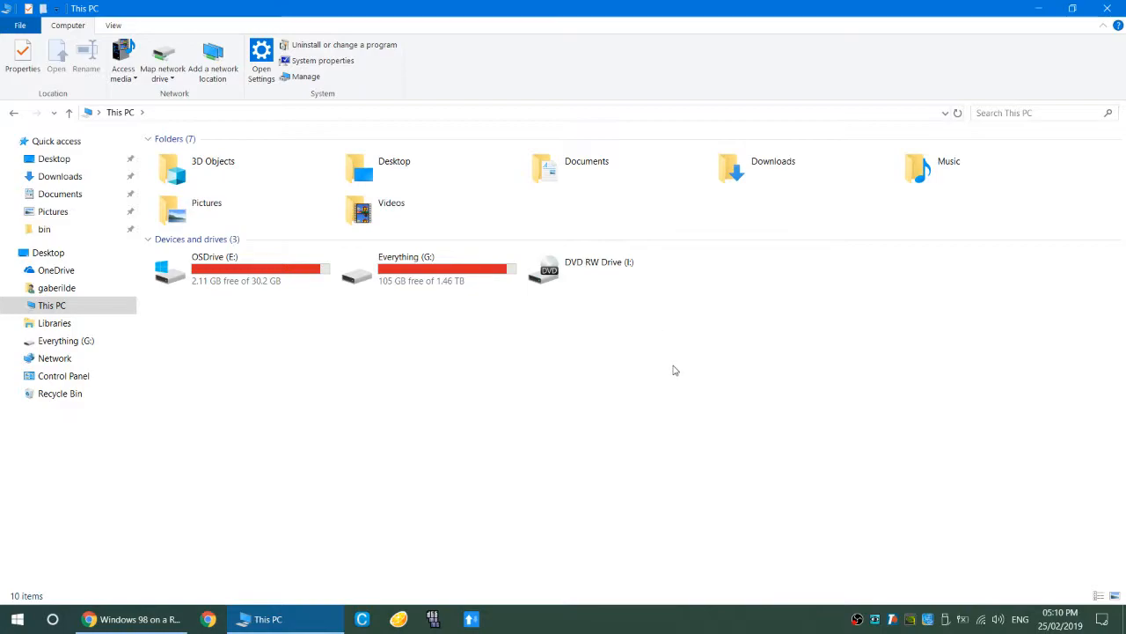
mouse_move(666, 372)
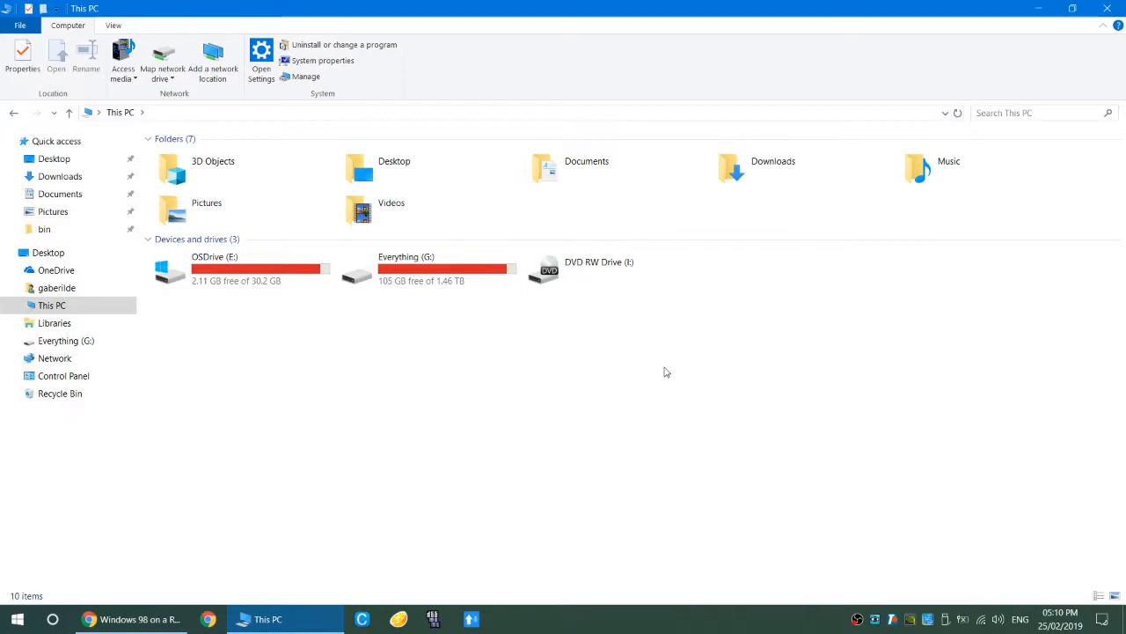
mouse_move(656, 379)
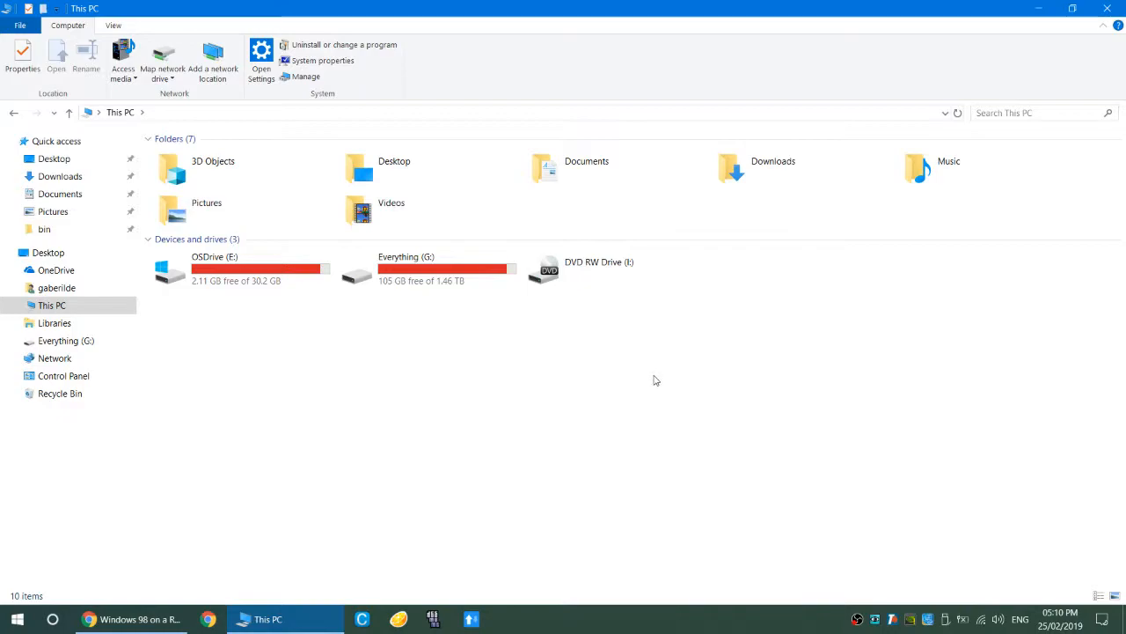
Step: Open Local Disk (C:) and the testdisk-7.1-WIP folder, then launch testdisk_win.exe
left_click(391, 210)
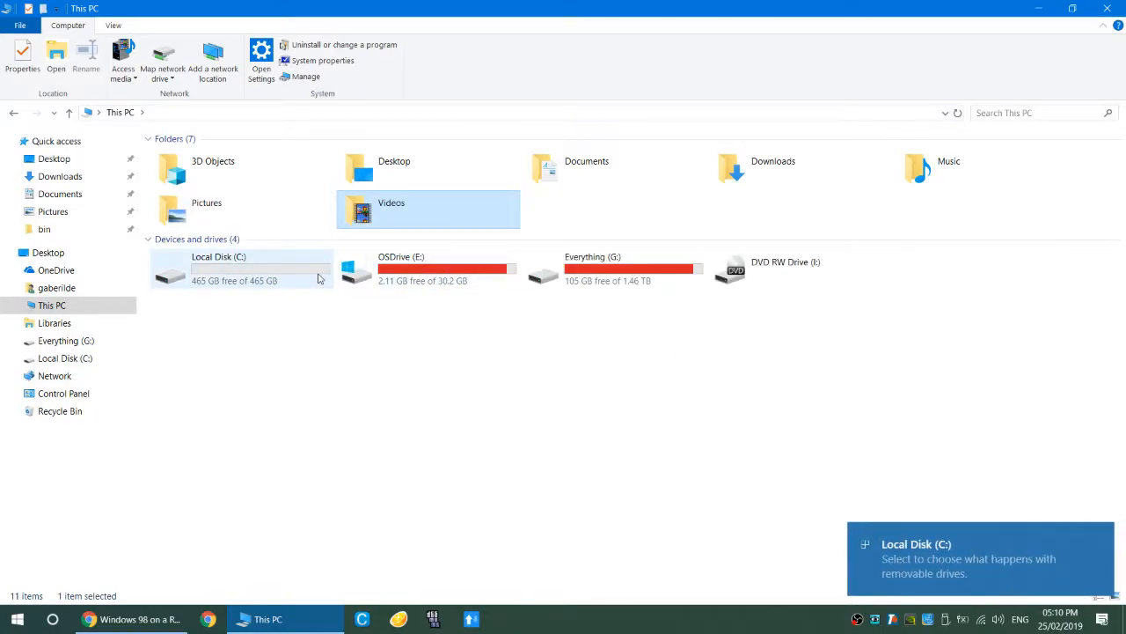
double_click(218, 268)
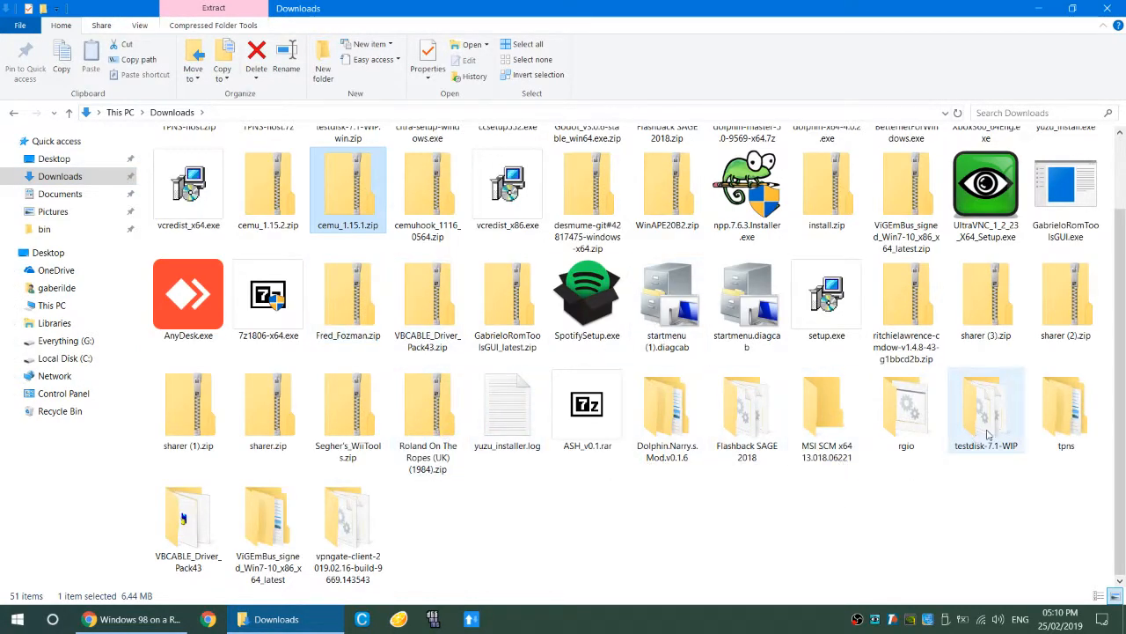
double_click(987, 405)
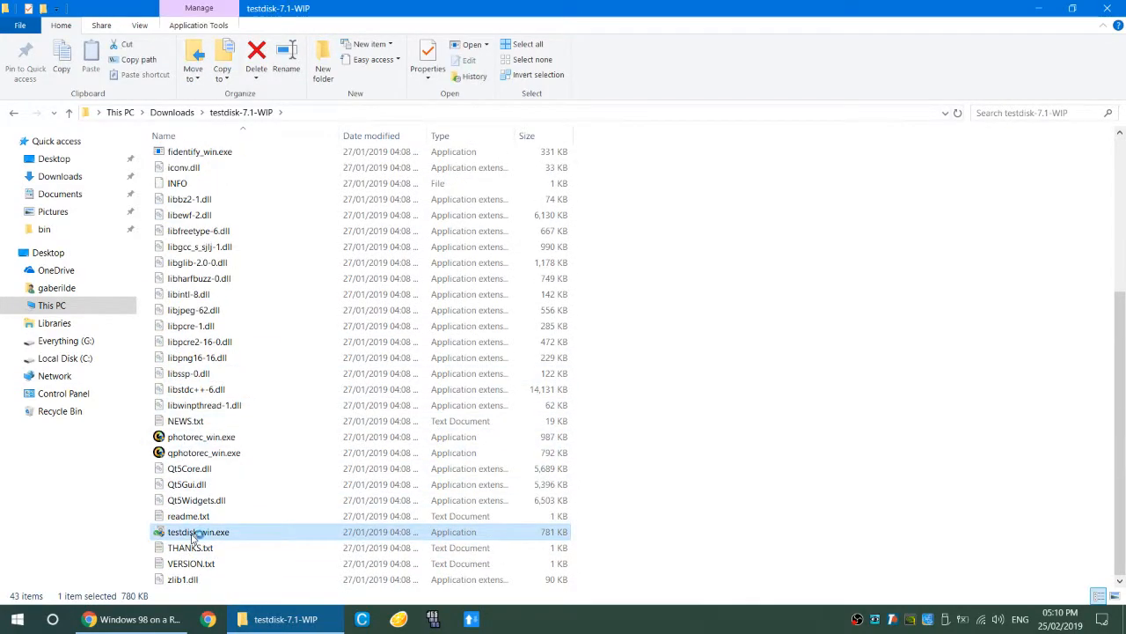
double_click(198, 532)
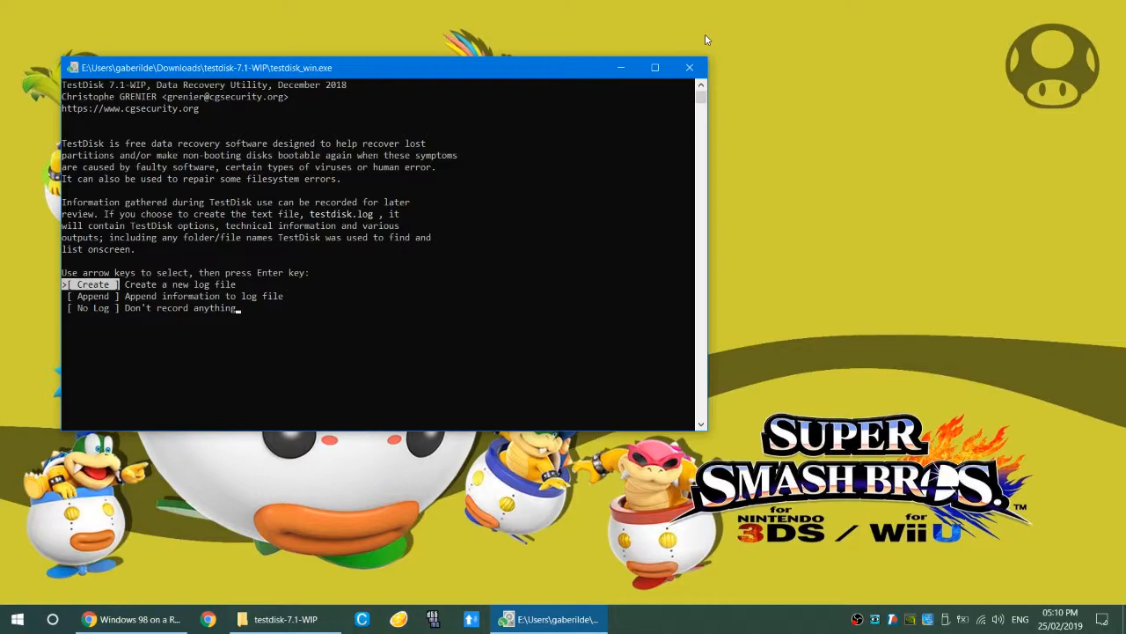
Step: Create a TestDisk log, list the NTFS partition, and enter System Volume Information
key("down")
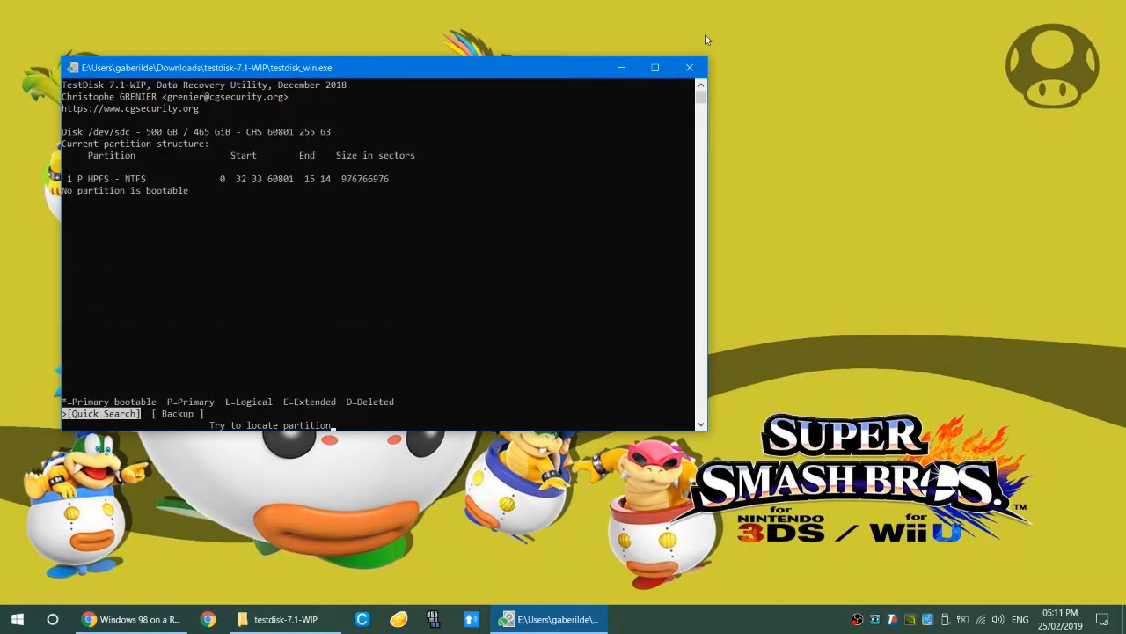
key("enter")
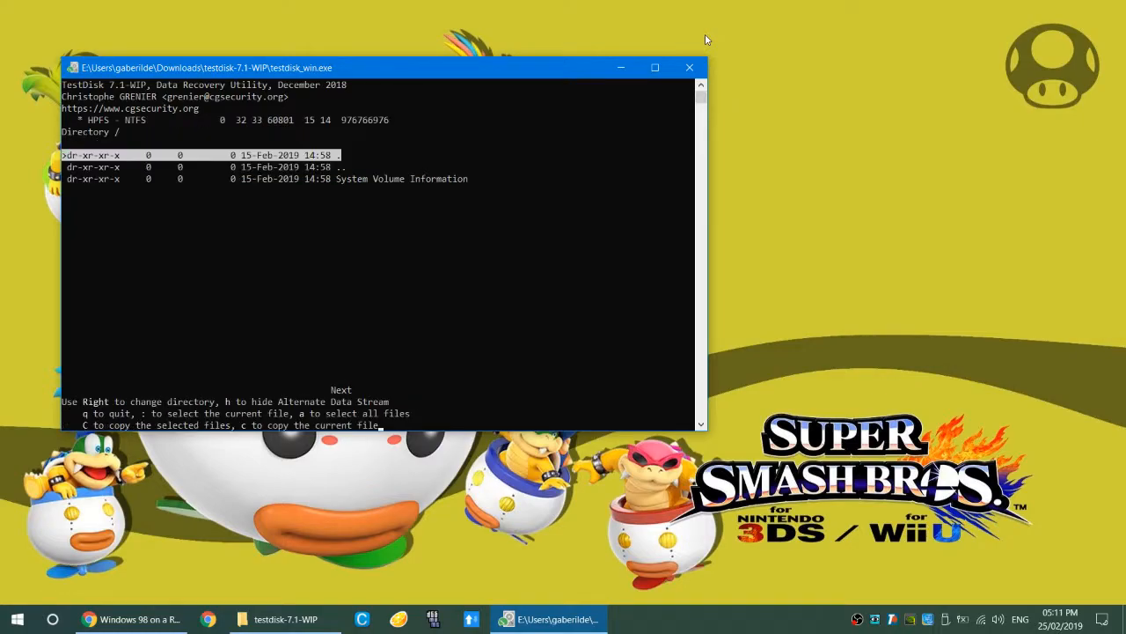
key("down")
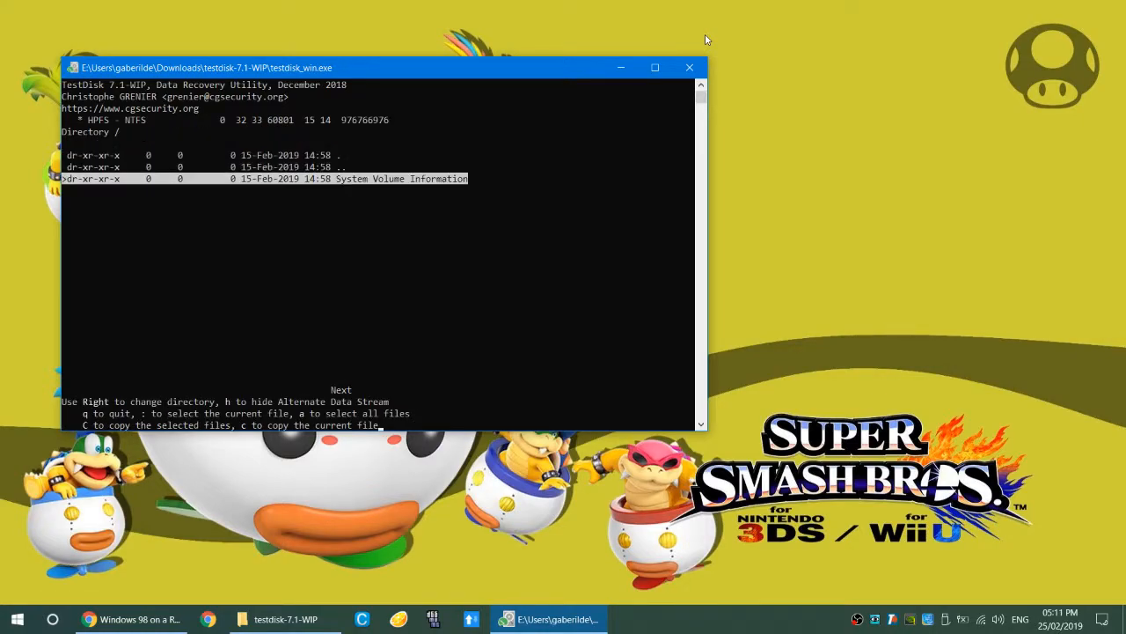
key("right")
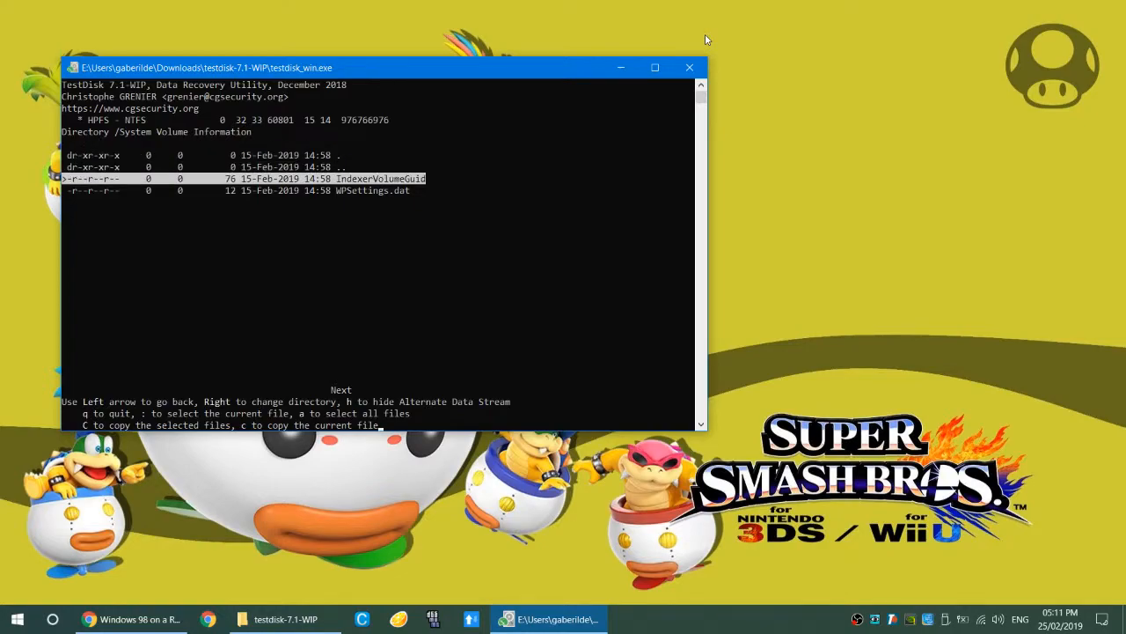
key("Left")
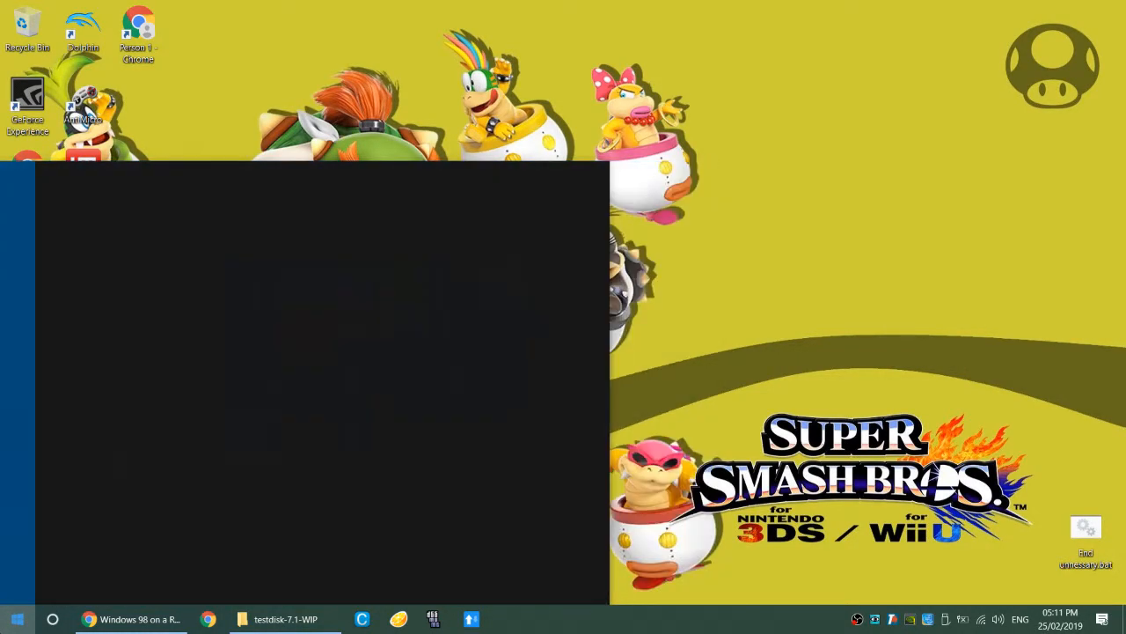
Step: Search the Start menu for 'crys' to find CrystalDiskInfo
type("ry")
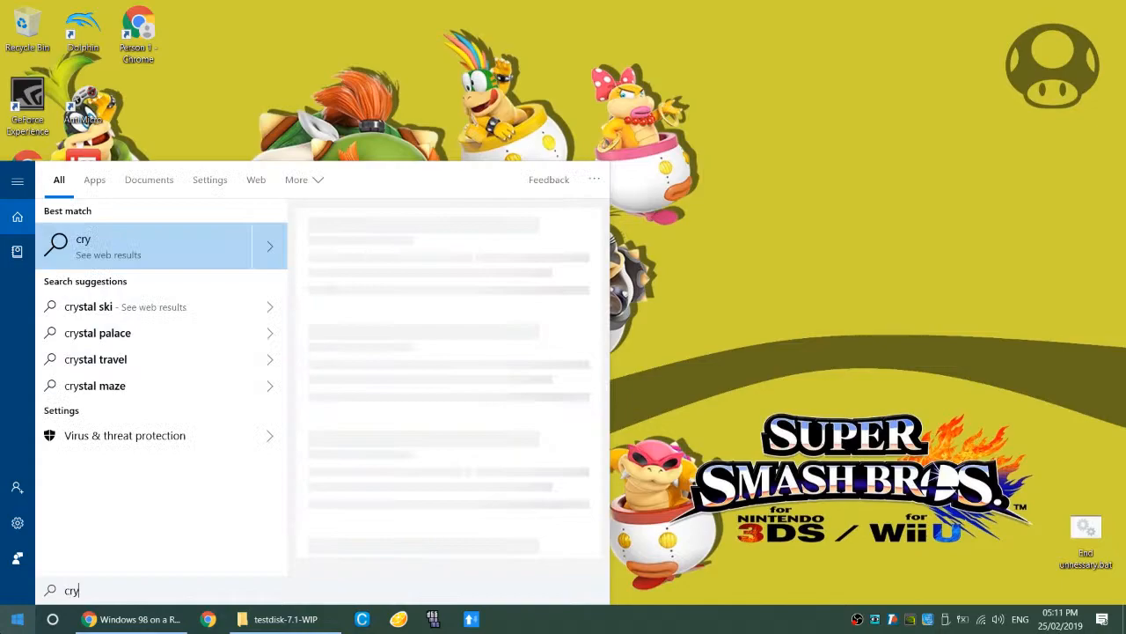
type("s")
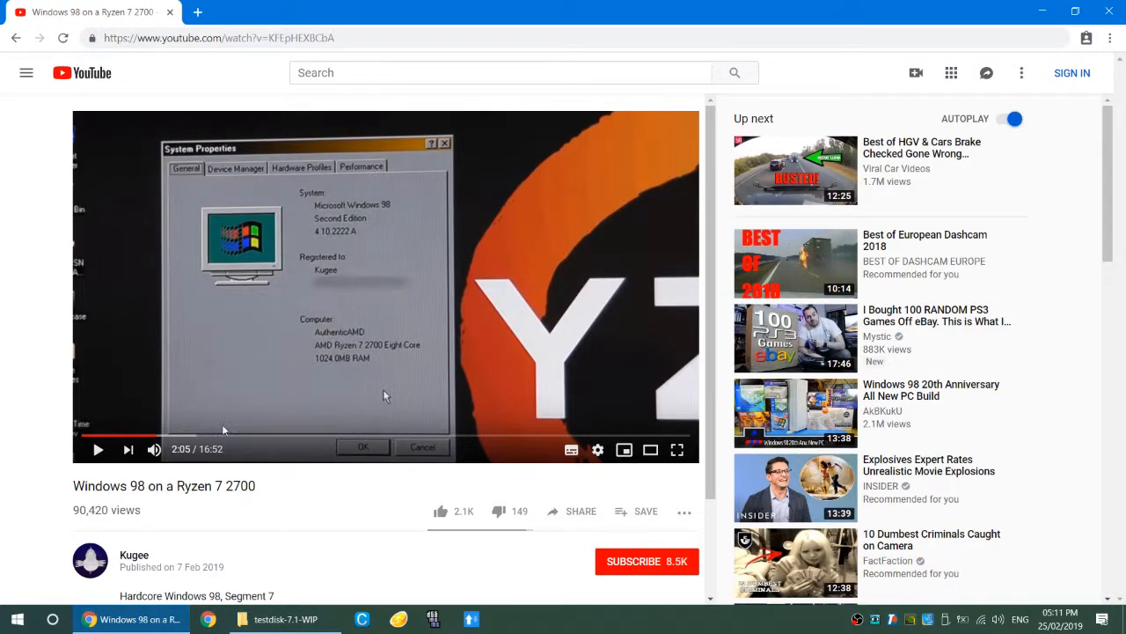
mouse_move(249, 426)
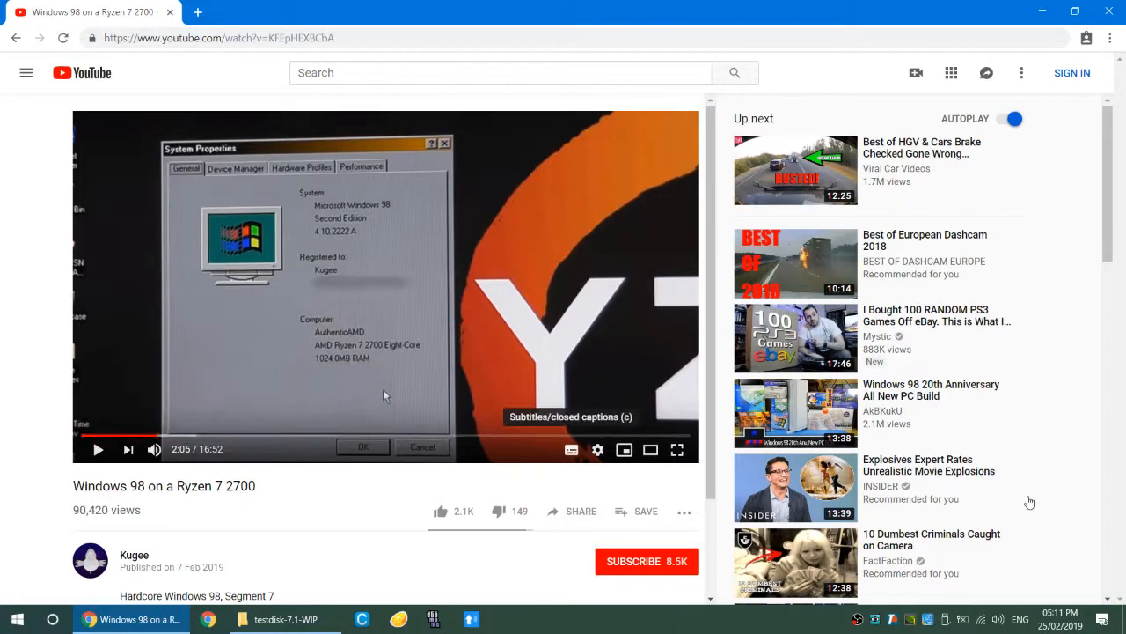
Step: Switch off YouTube AUTOPLAY on the 'Windows 98 on a Ryzen 7 2700' page
left_click(1102, 619)
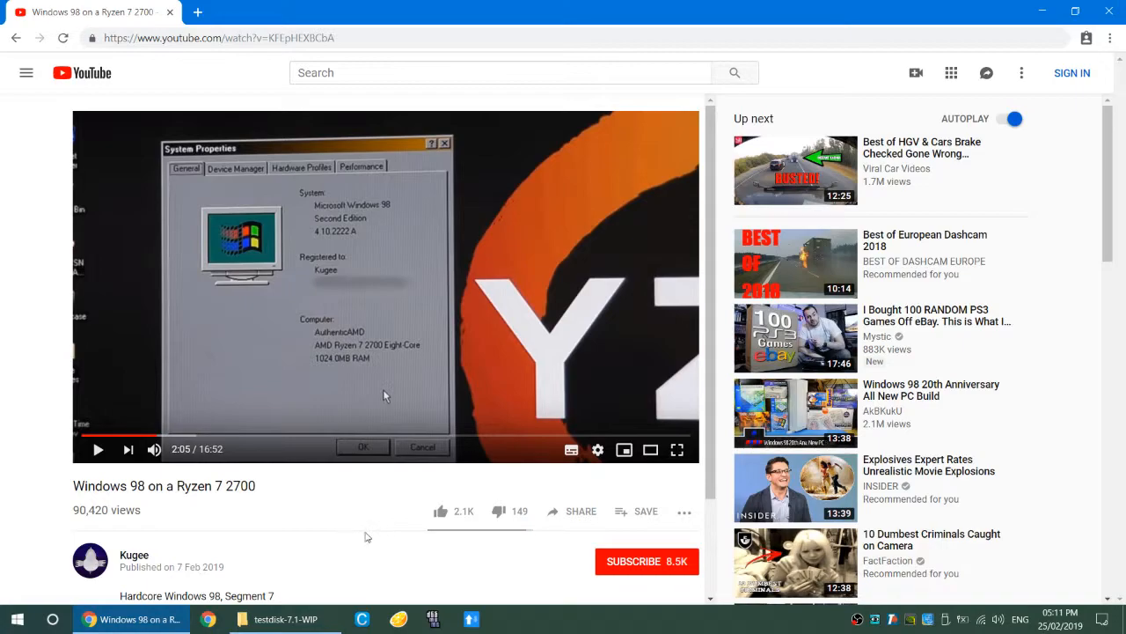
left_click(1012, 119)
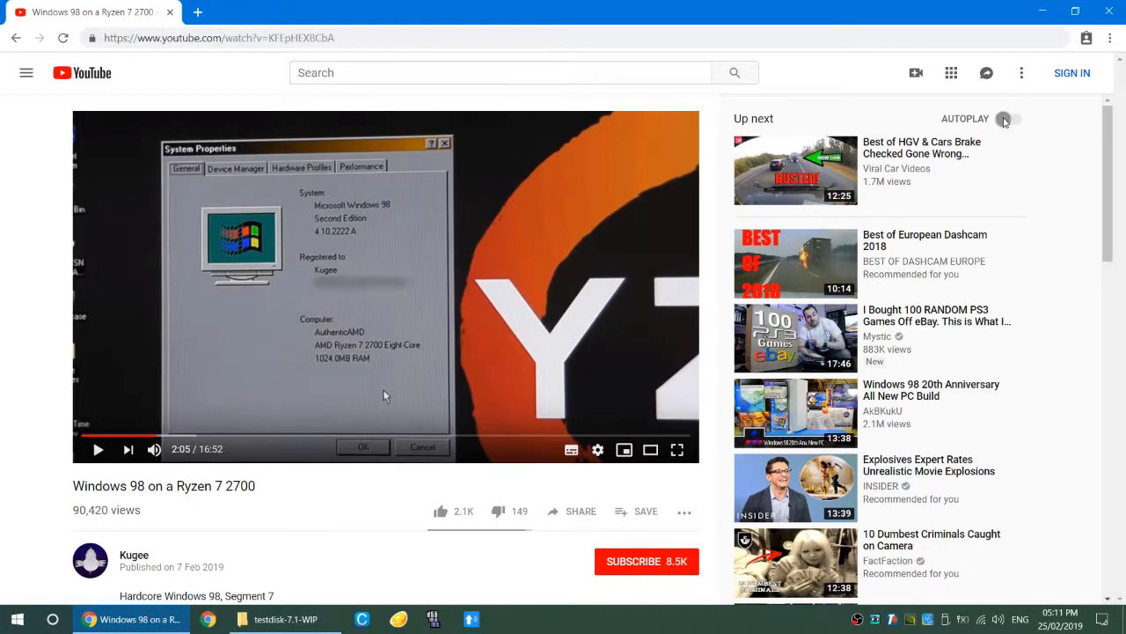
left_click(1004, 119)
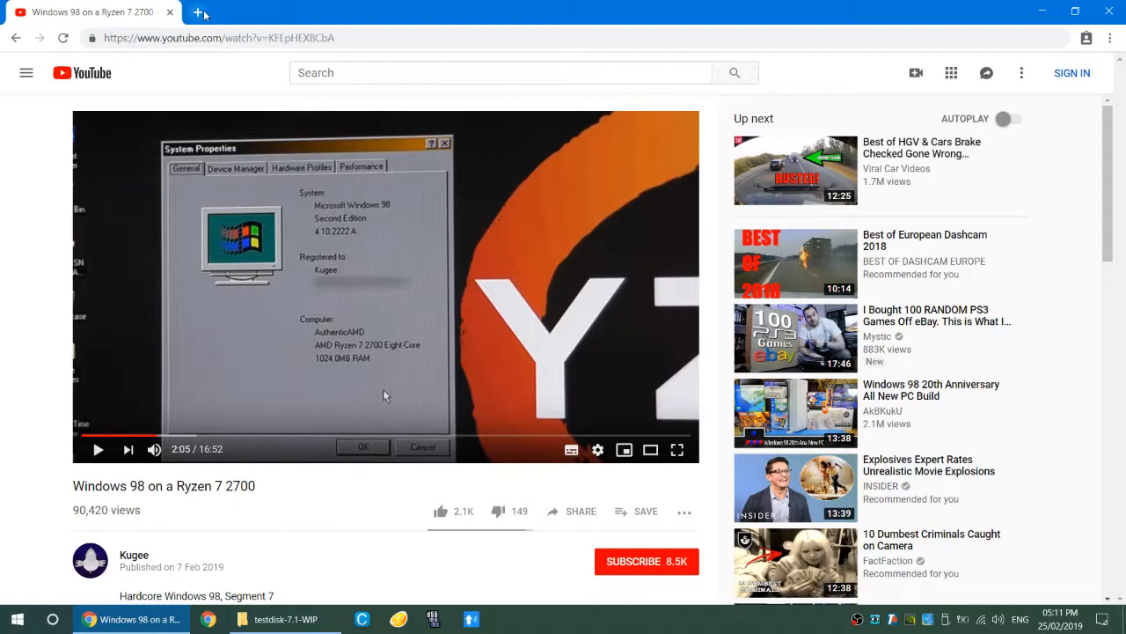
mouse_move(199, 12)
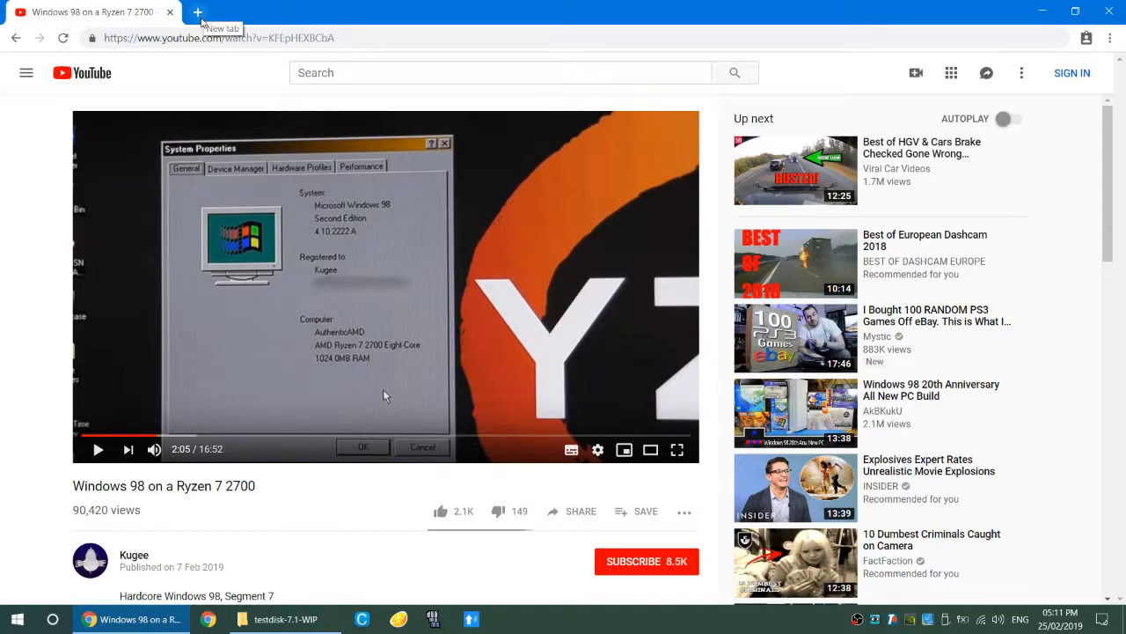
mouse_move(212, 15)
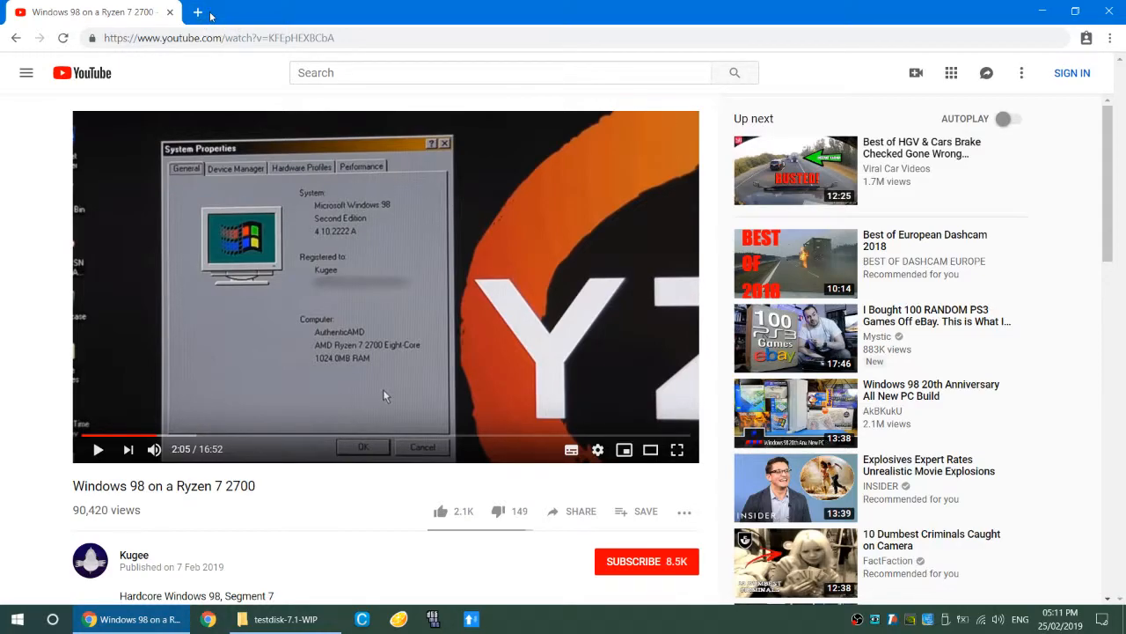
Step: Google 'crystaldiskinfo' in a new tab and open the Crystal Dew World result
left_click(198, 12)
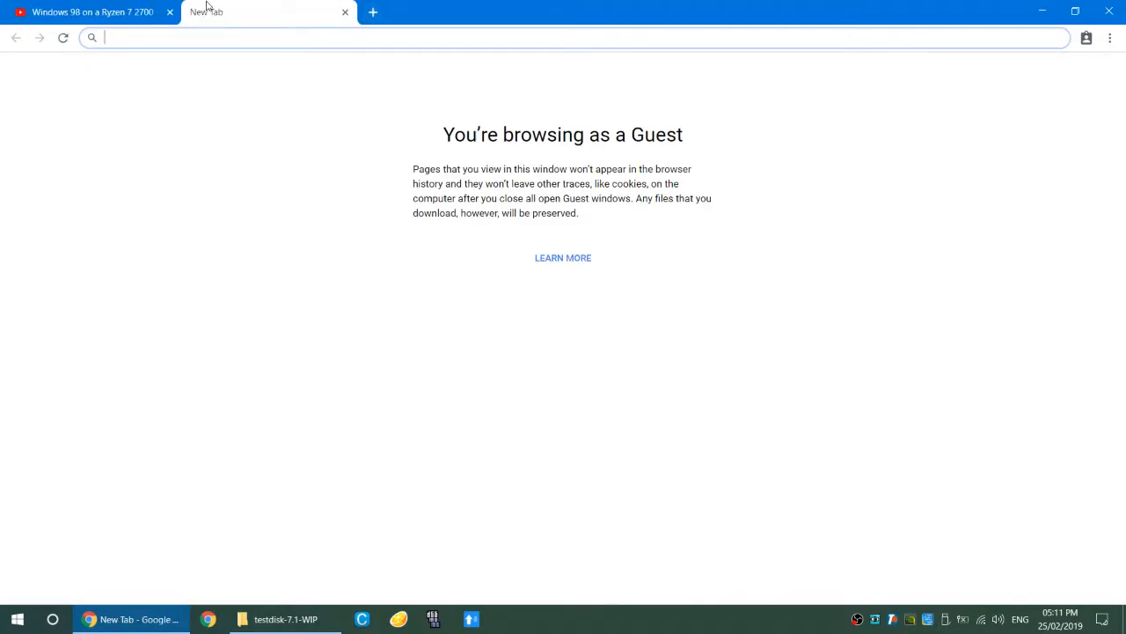
mouse_move(212, 11)
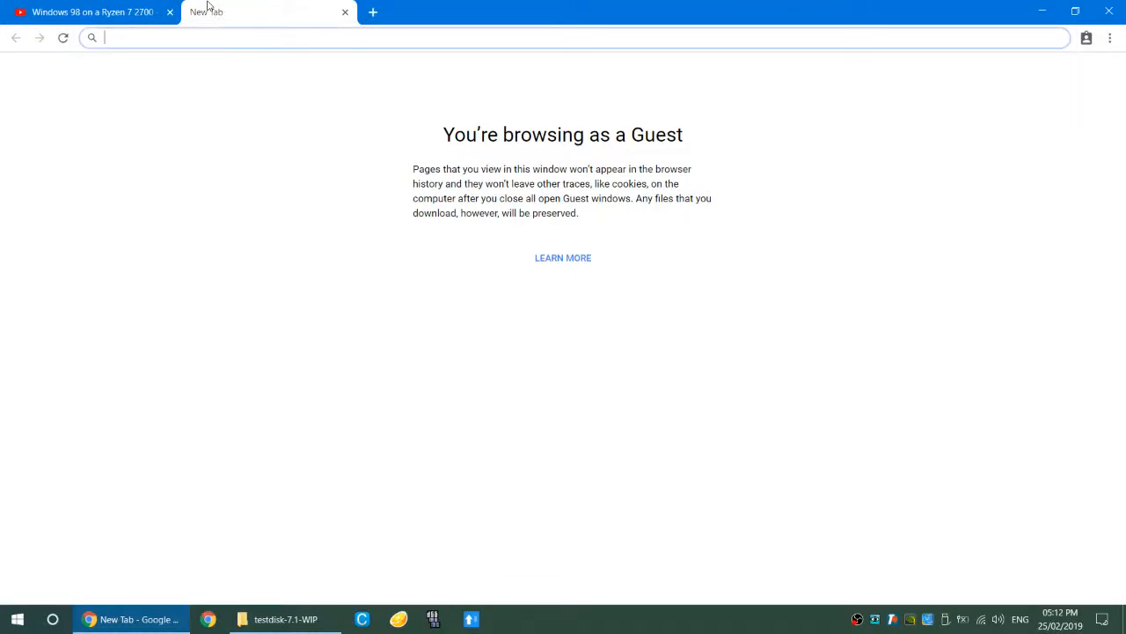
type("crys")
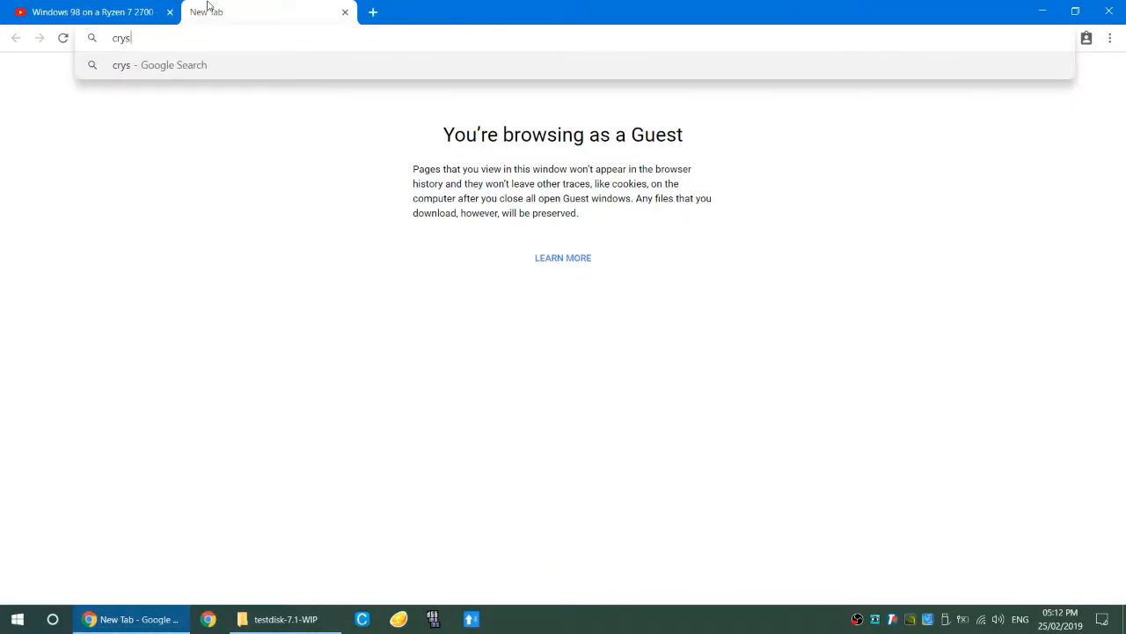
type("arch?q=")
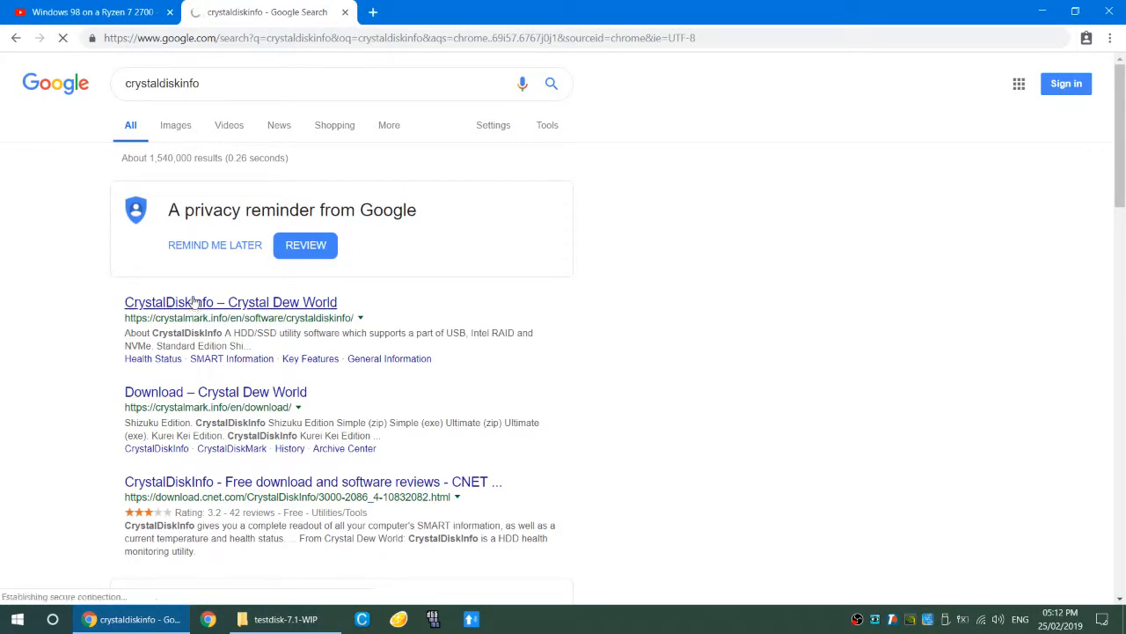
left_click(230, 302)
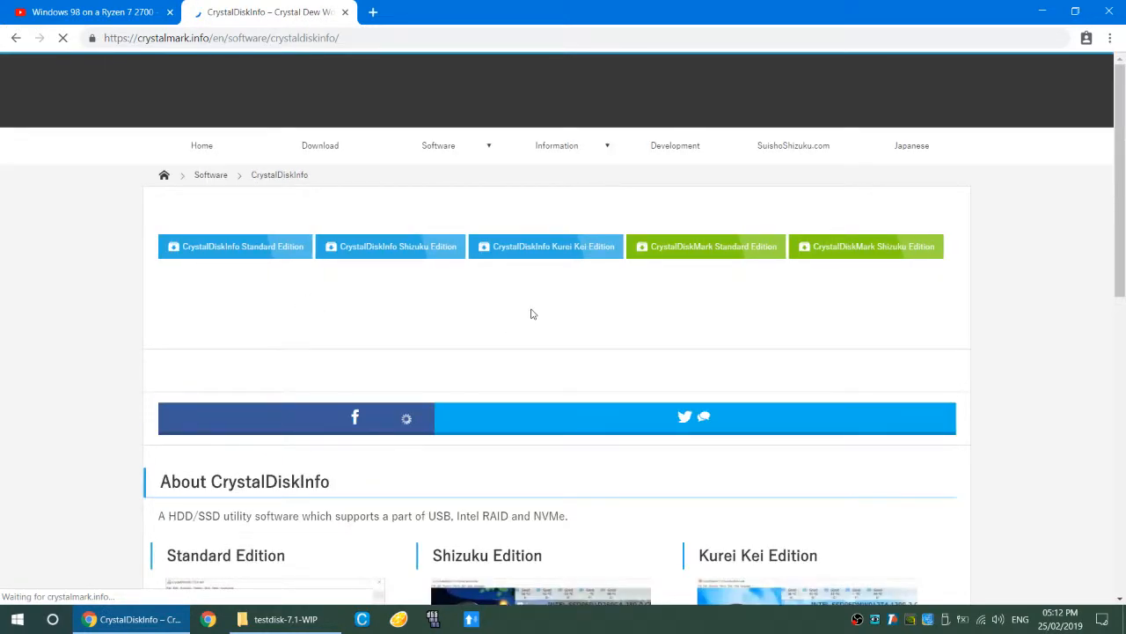
scroll("down", 3)
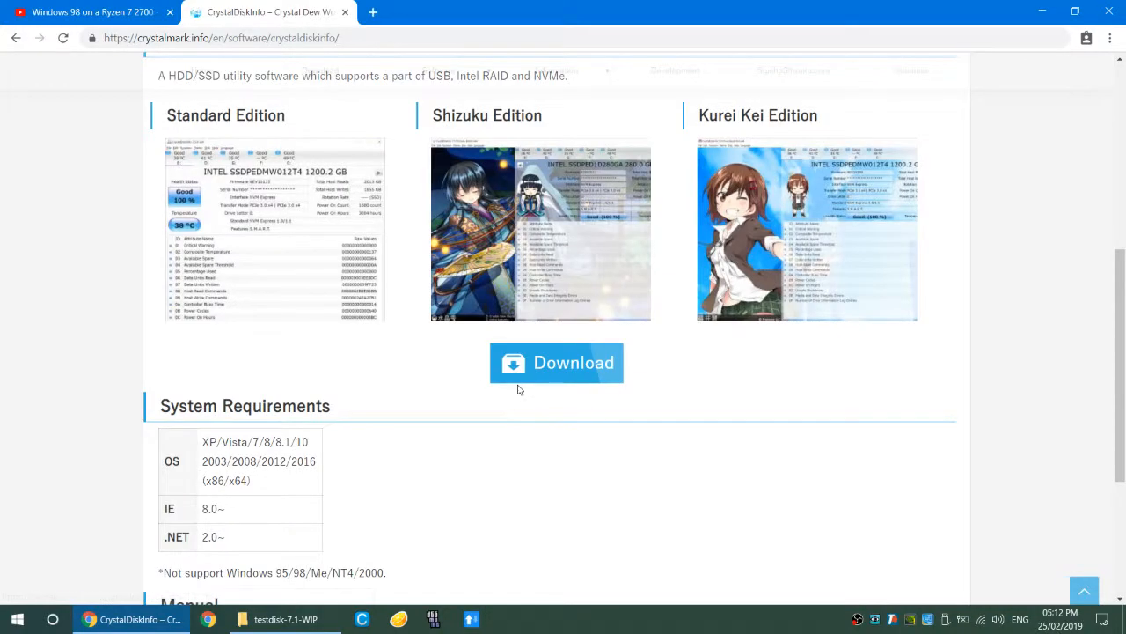
mouse_move(568, 365)
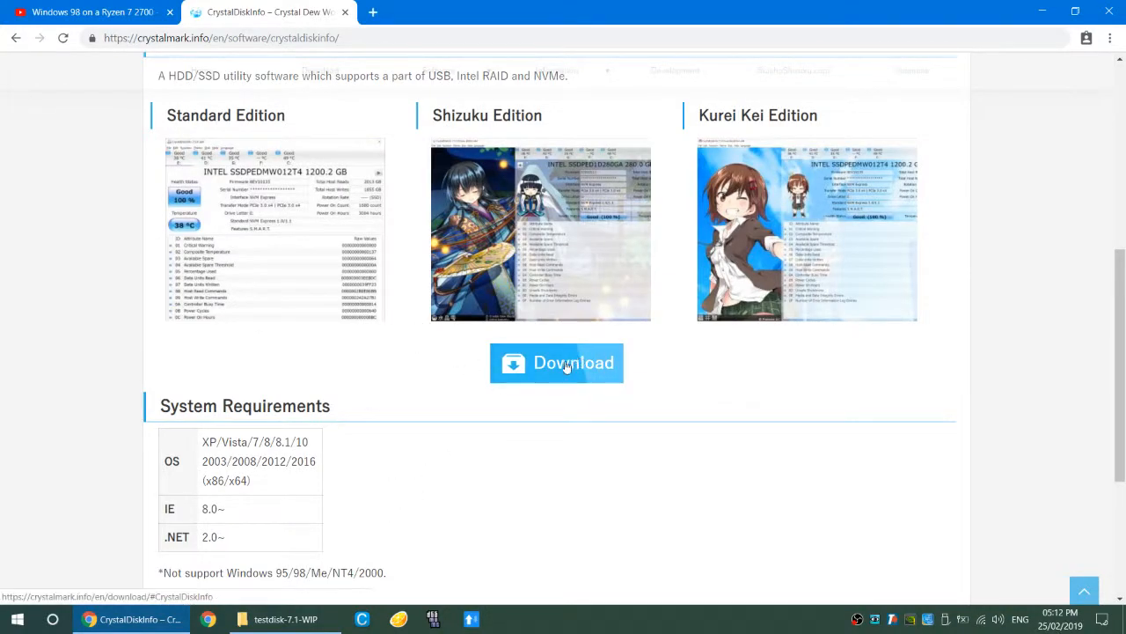
scroll("down", 3)
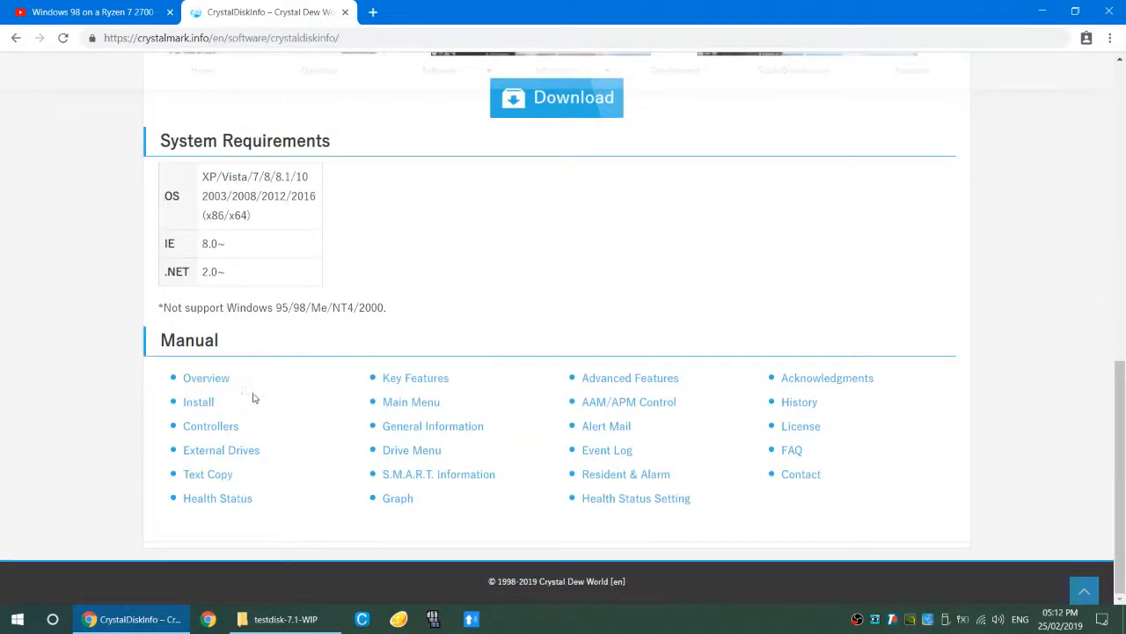
scroll("up", 3)
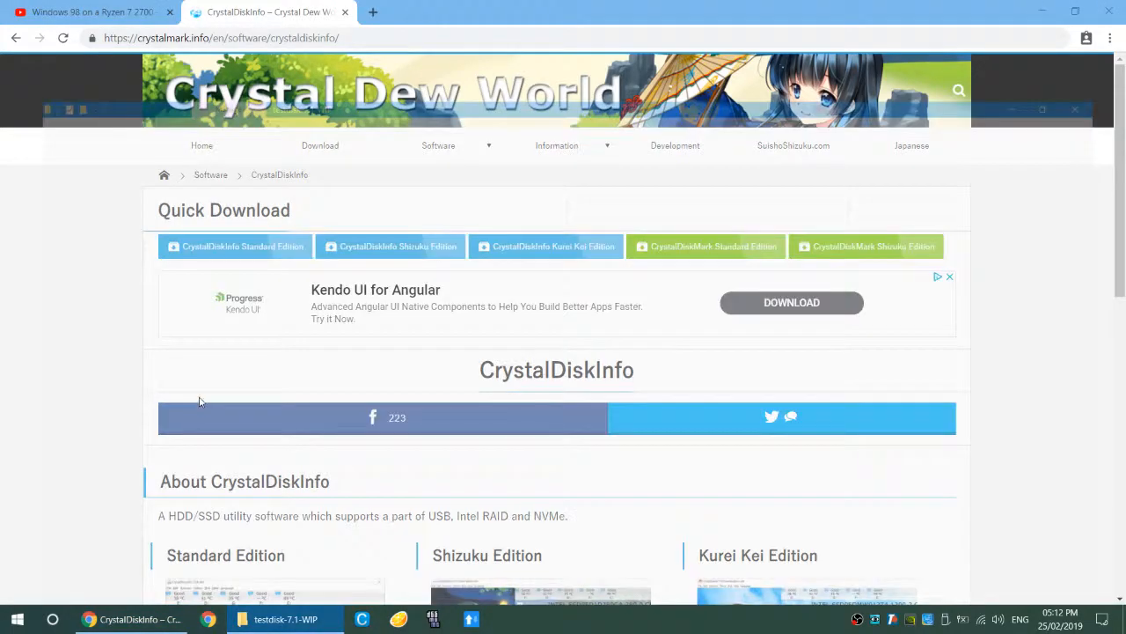
Step: Show hidden items on Local Disk (C:) and try opening System Volume Information
left_click(285, 618)
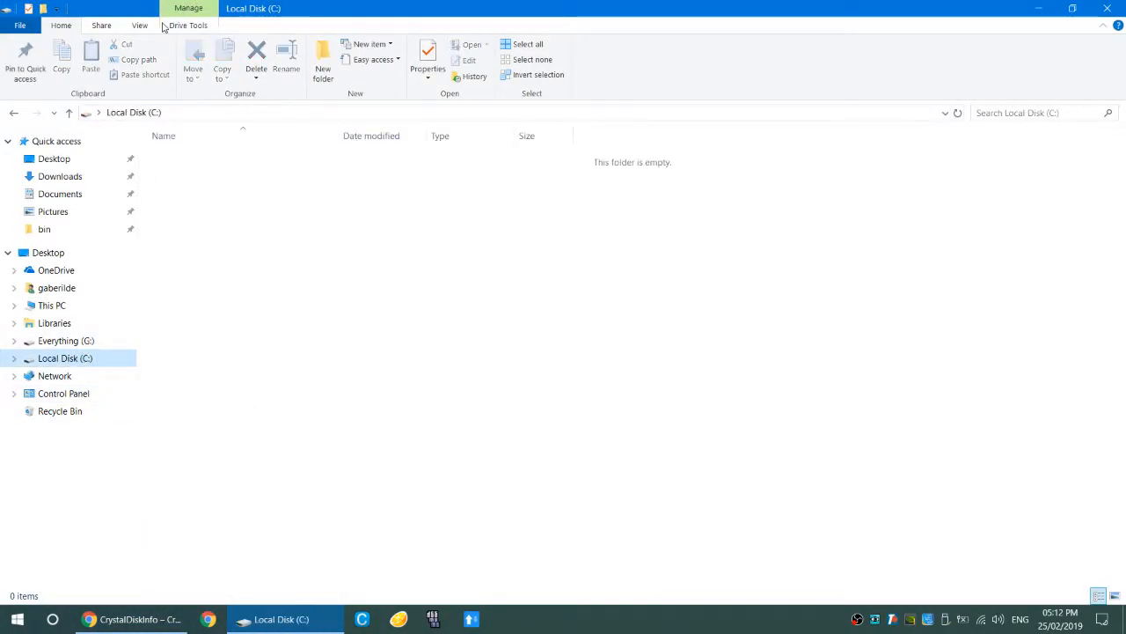
left_click(139, 25)
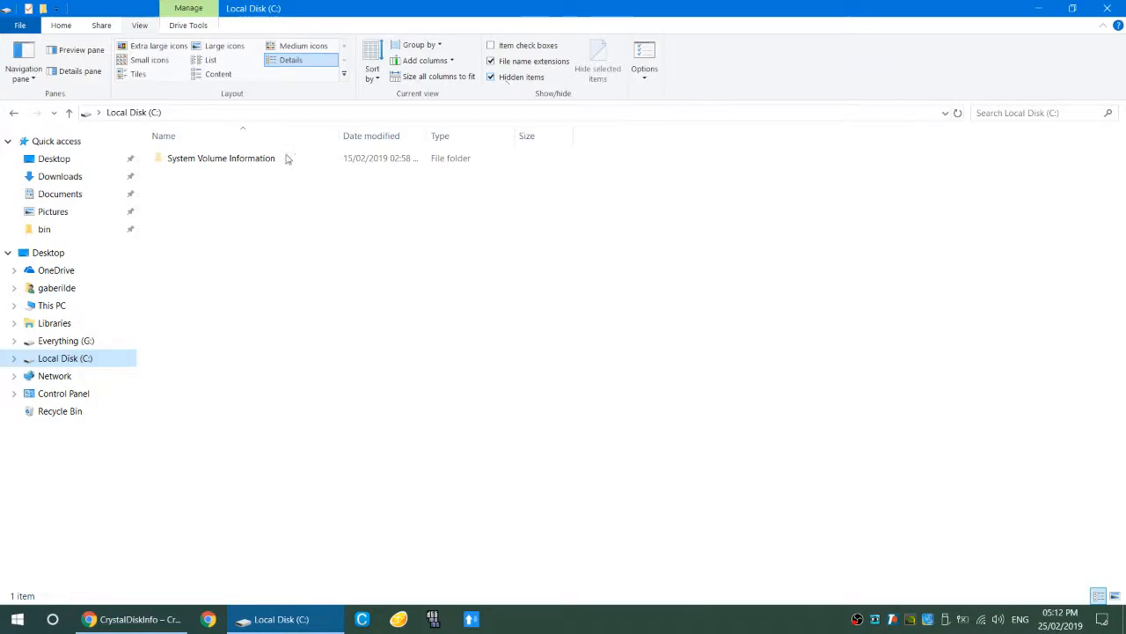
double_click(221, 157)
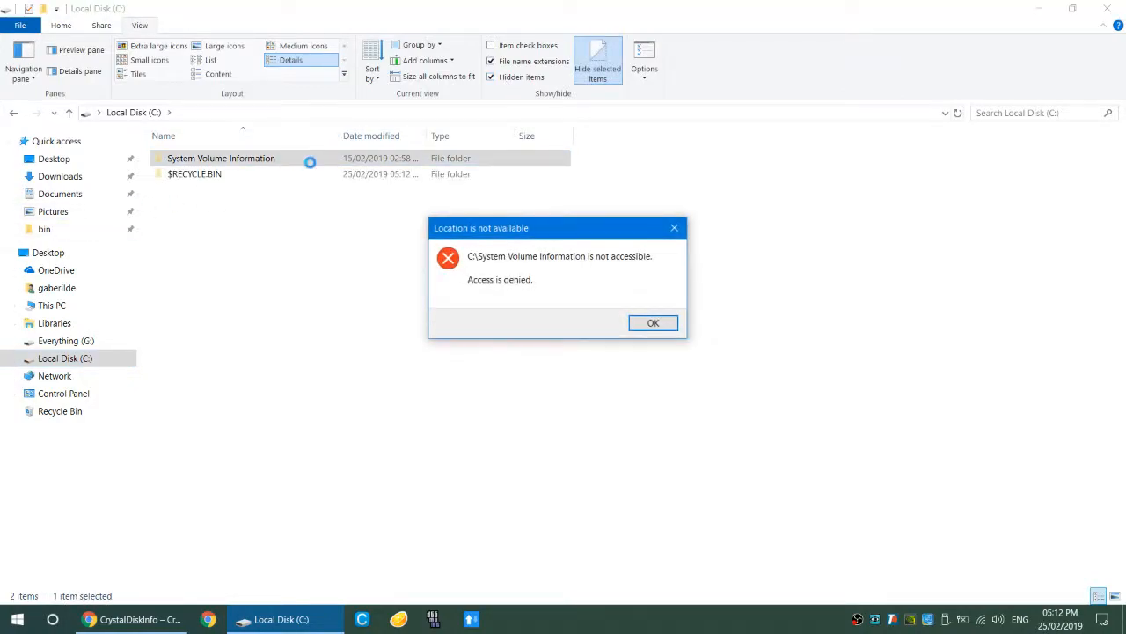
left_click(653, 322)
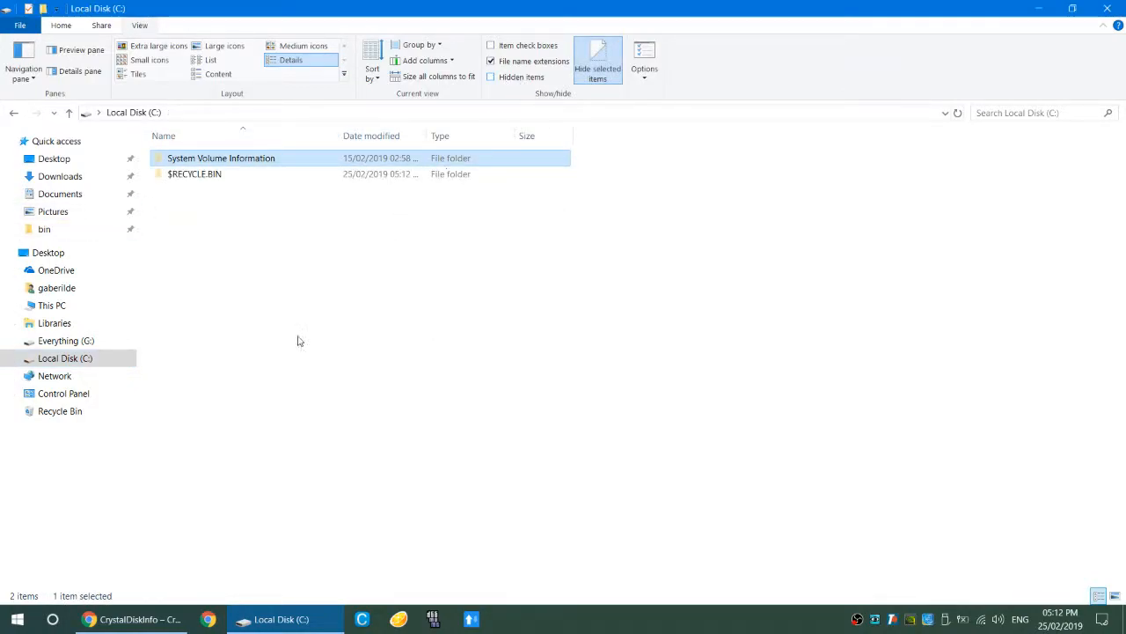
left_click(132, 619)
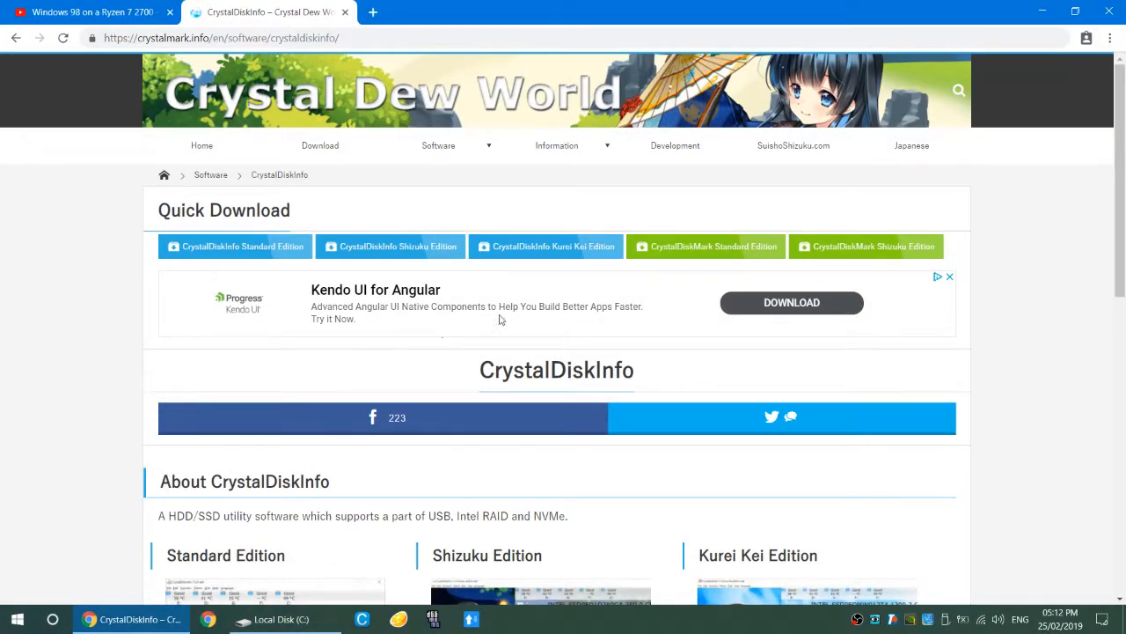
Step: Download the CrystalDiskInfo 8.0.0 Standard Edition installer and run it
left_click(234, 246)
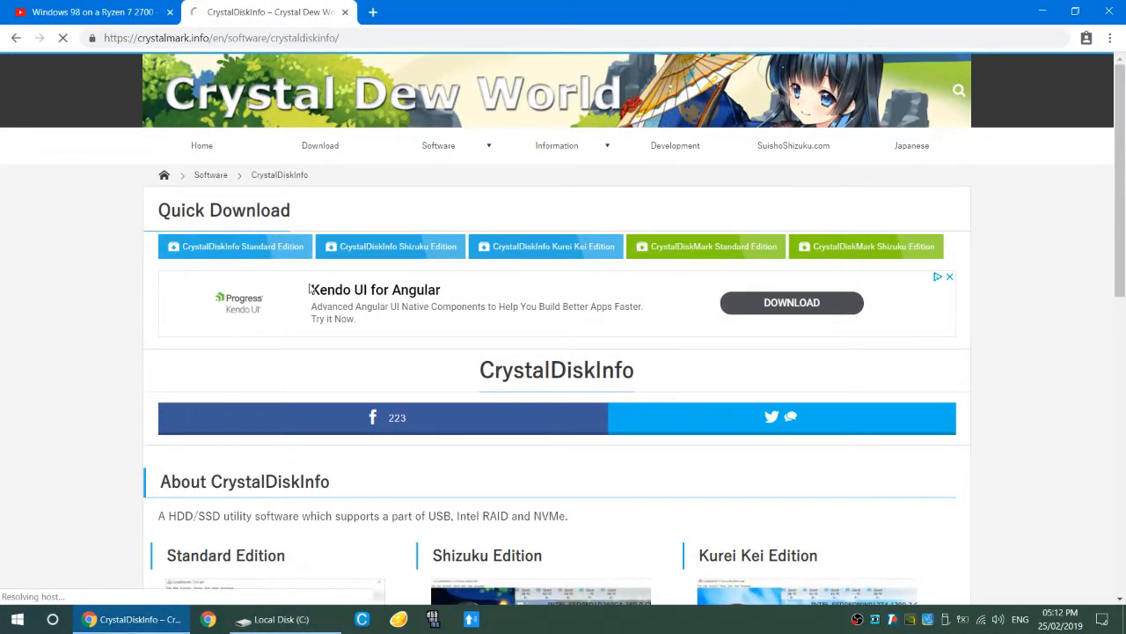
left_click(242, 246)
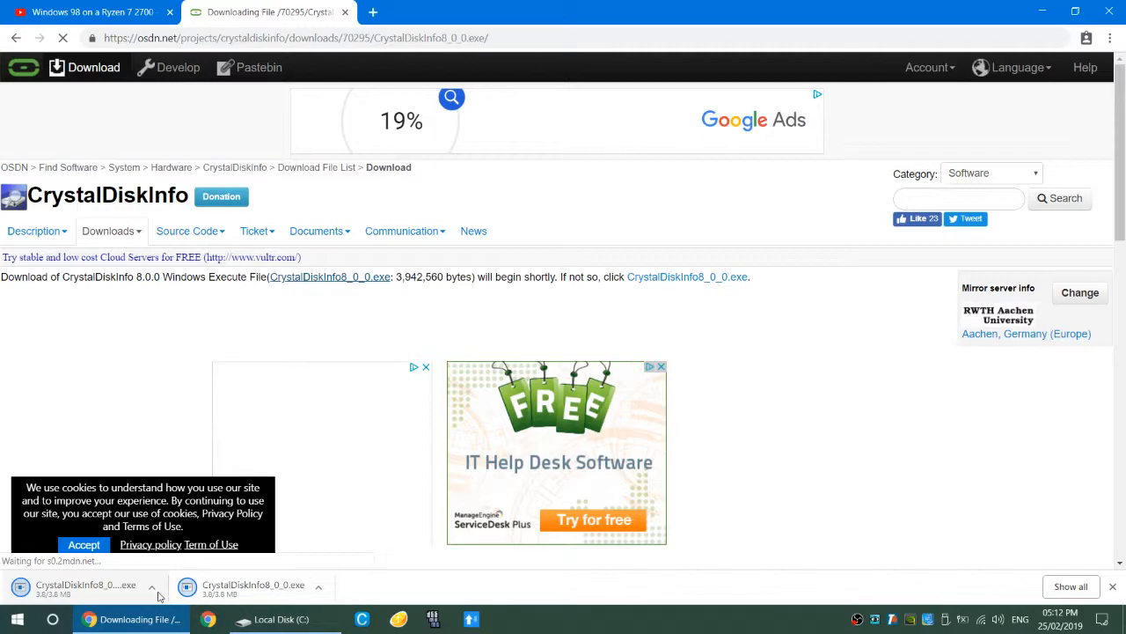
left_click(88, 12)
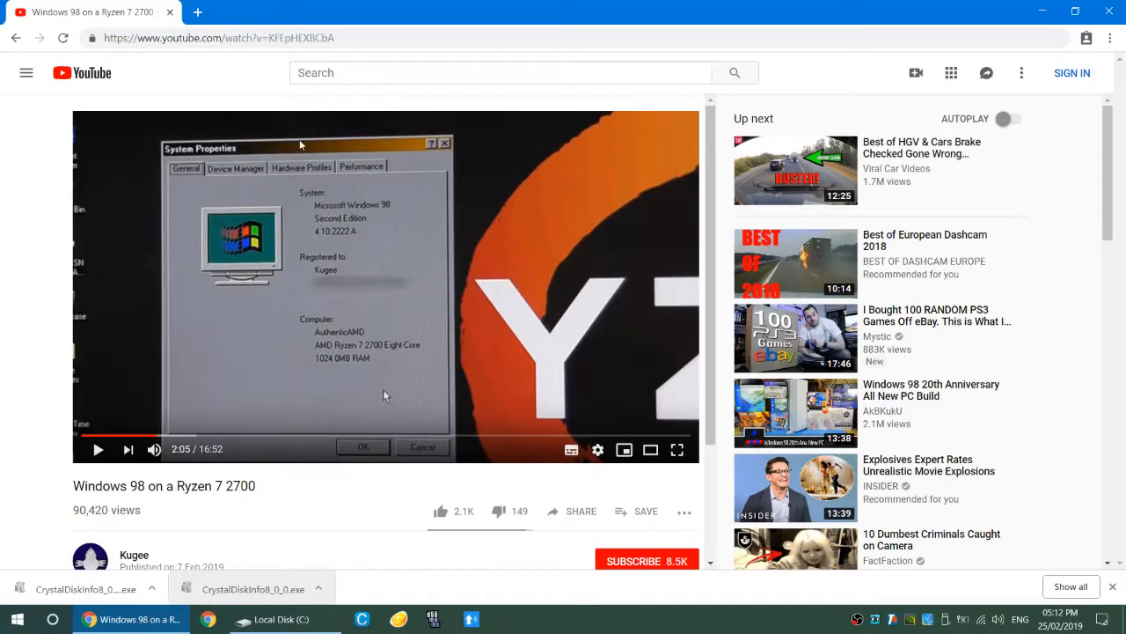
left_click(269, 619)
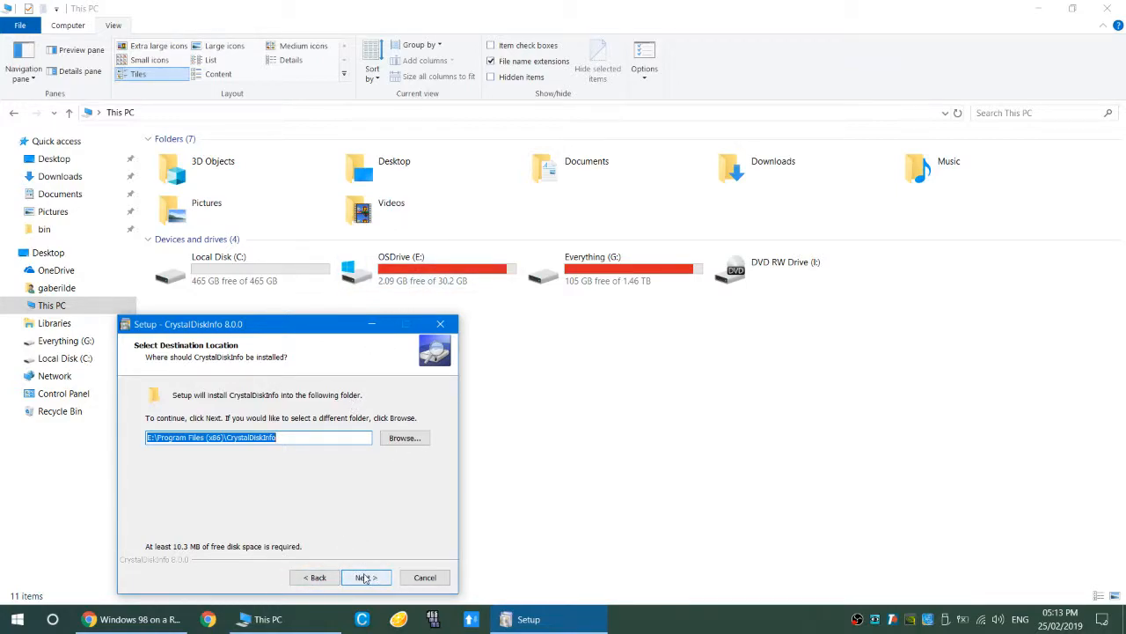
Step: Accept the E:\Program Files (x86)\CrystalDiskInfo destination and default Start Menu folder
left_click(364, 578)
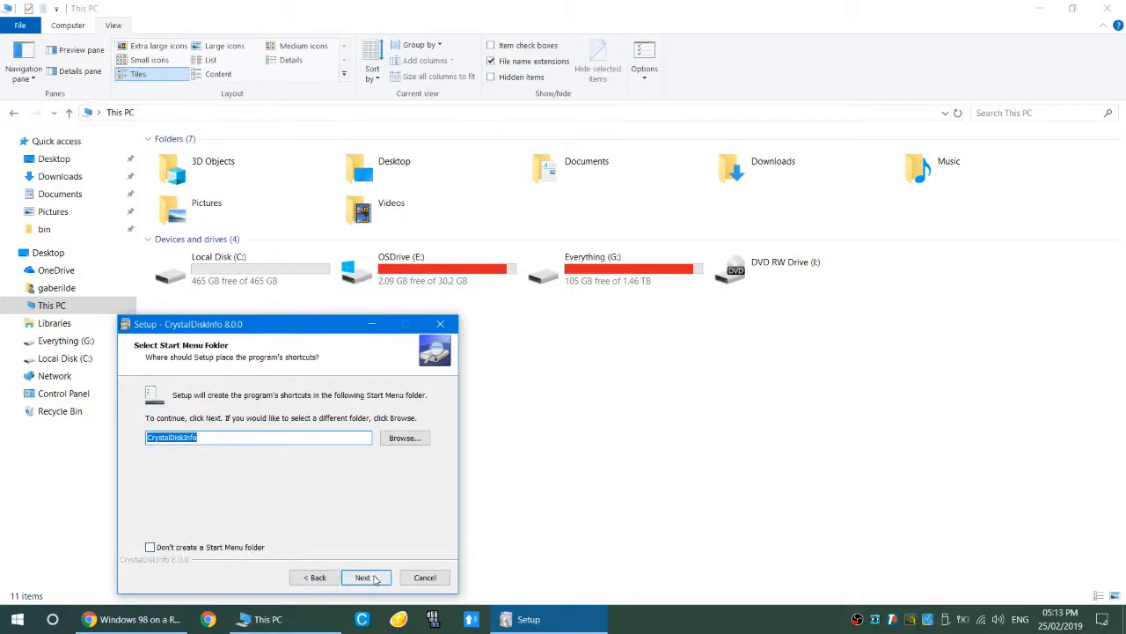
left_click(364, 578)
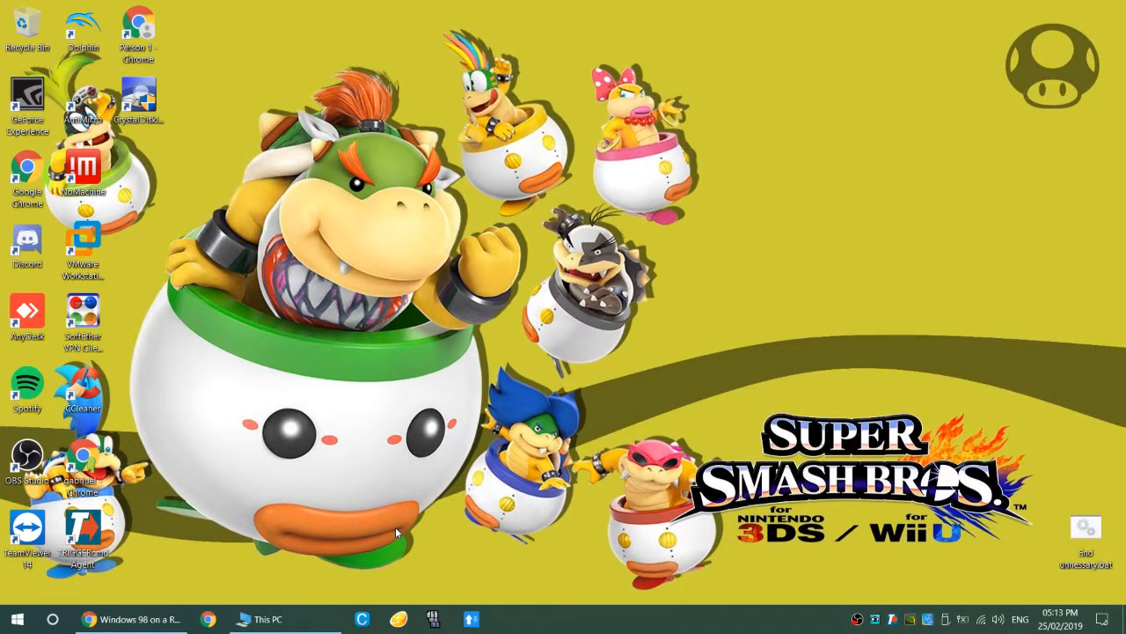
Step: Launch CrystalDiskInfo from the desktop shortcut and scroll through its drive report
double_click(139, 95)
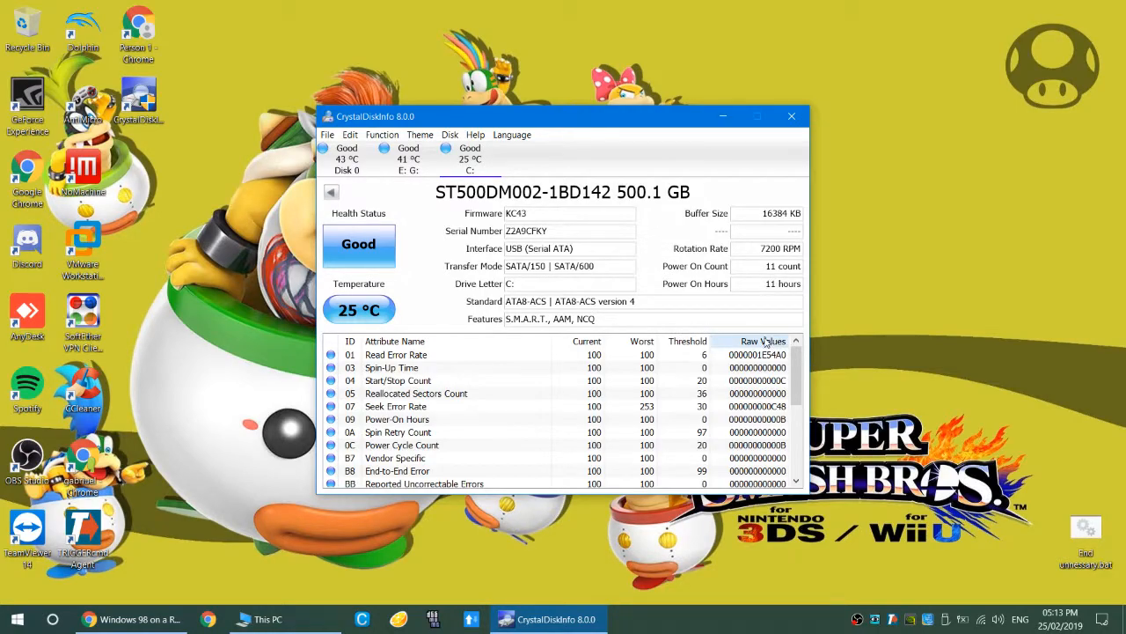
mouse_move(775, 283)
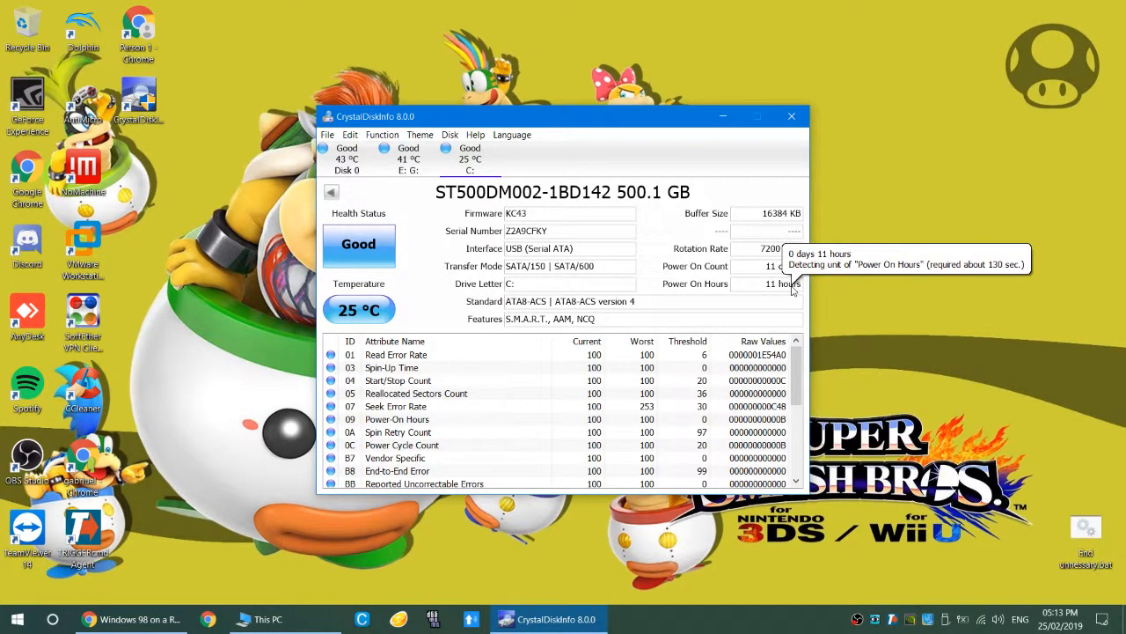
mouse_move(784, 274)
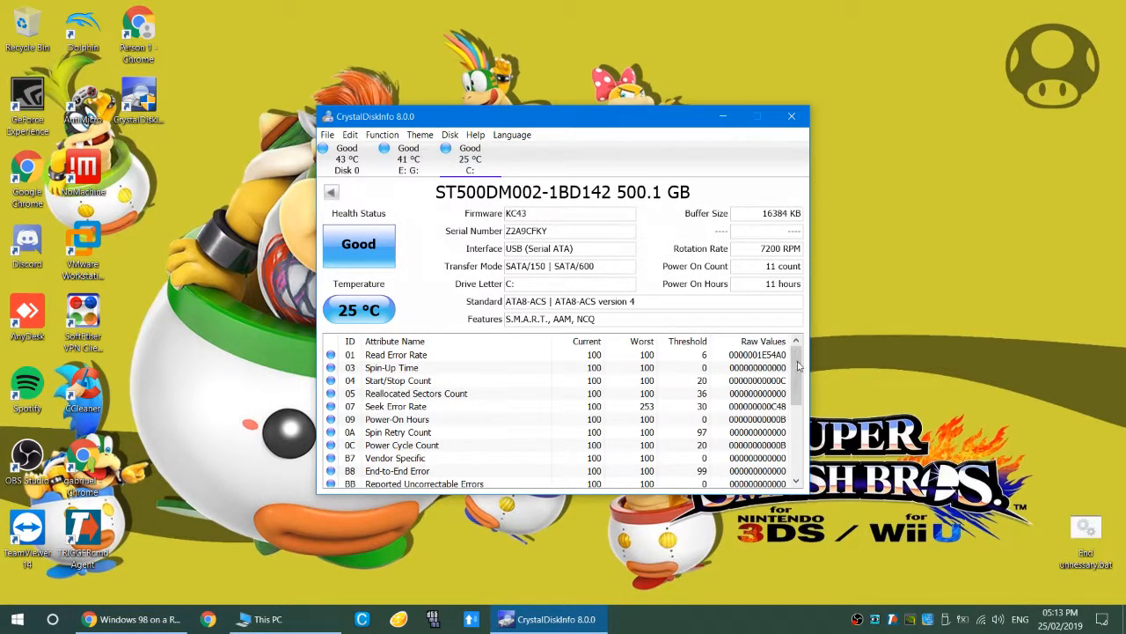
scroll("down", 3)
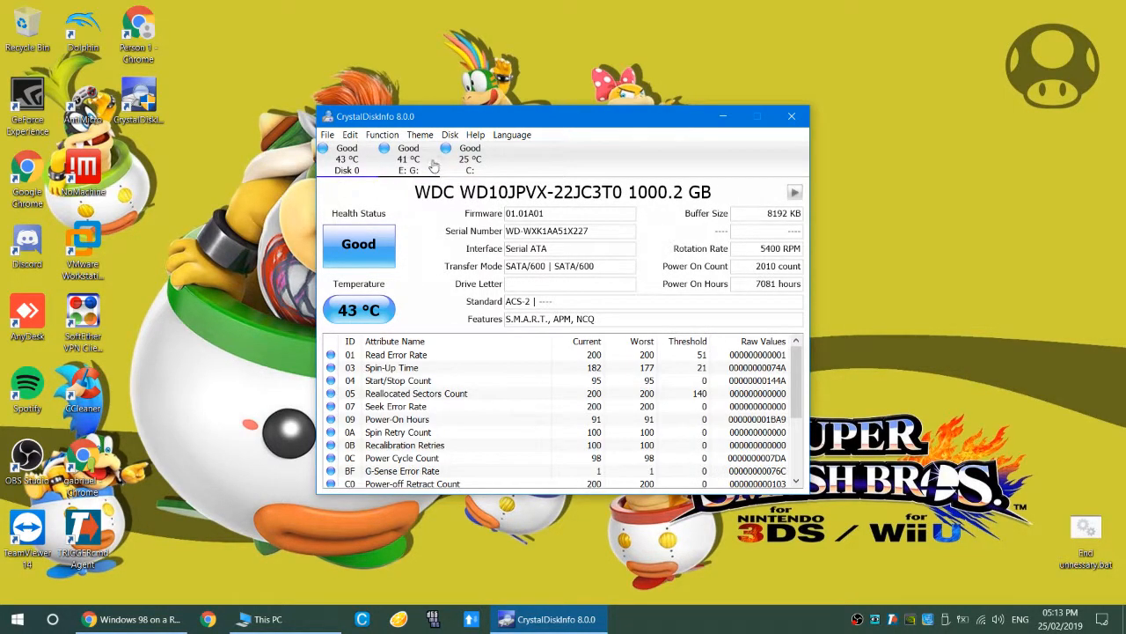
Step: View the 2000.3 GB WDC drive's health, then return to the ST500DM002 drive
left_click(407, 158)
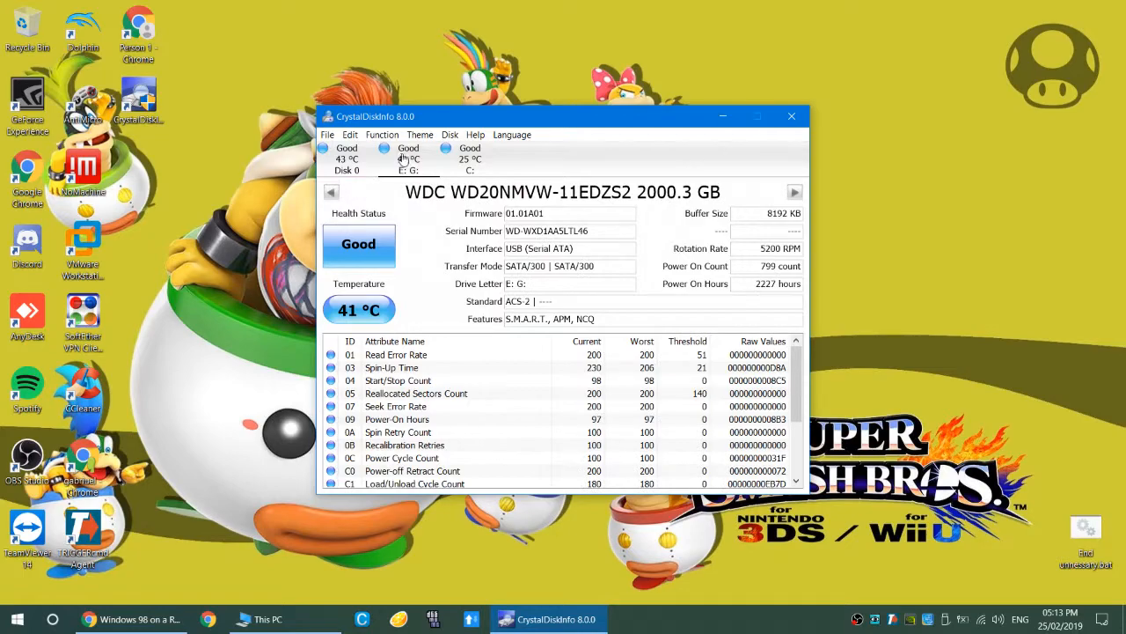
left_click(408, 158)
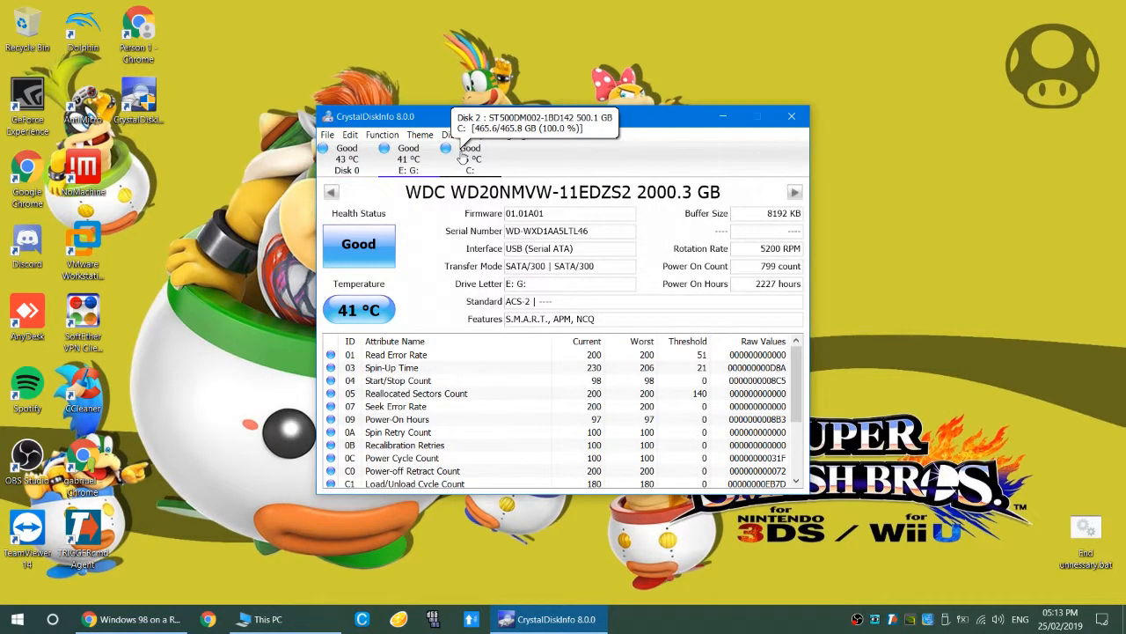
left_click(470, 154)
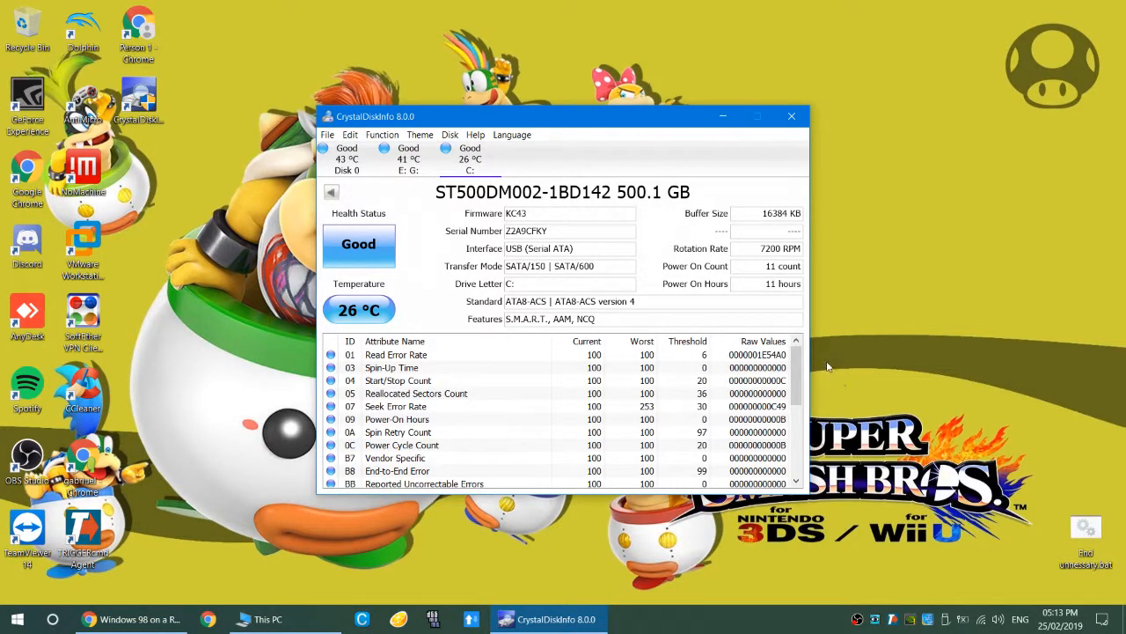
Step: Review the ST500DM002 S.M.A.R.T. attribute list, then close CrystalDiskInfo to return to Chrome
scroll("down", 3)
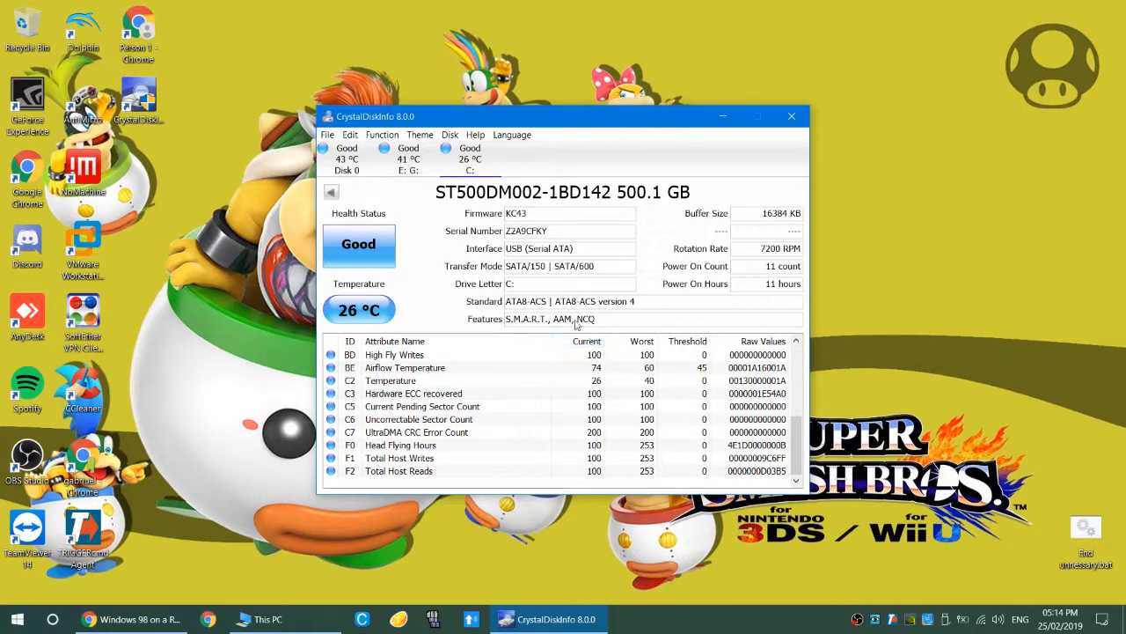
mouse_move(789, 429)
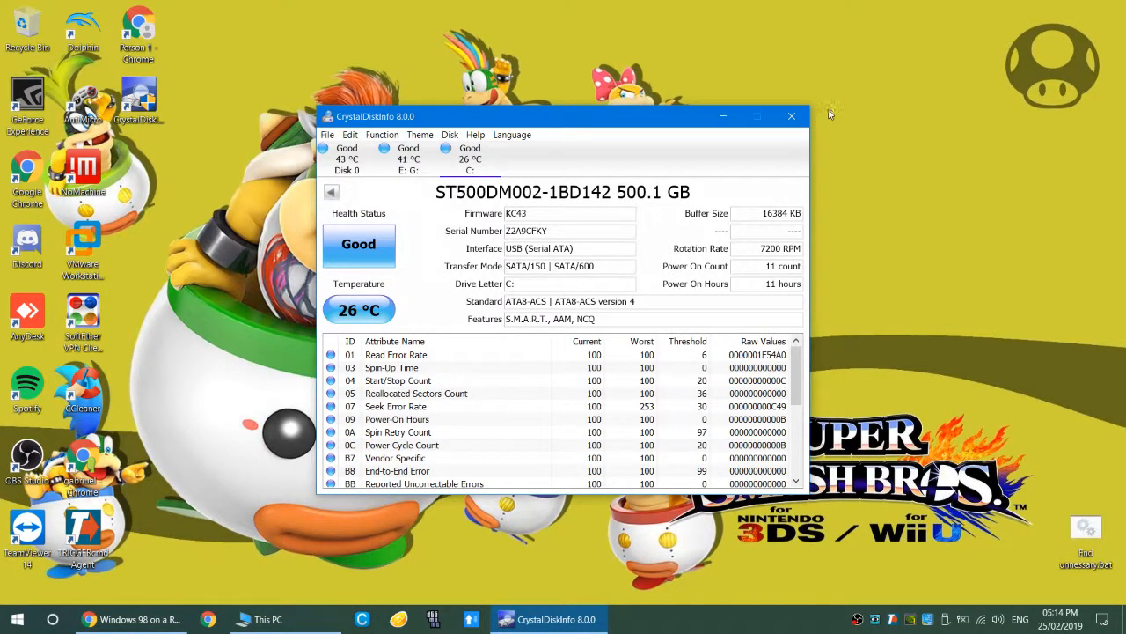
left_click(791, 115)
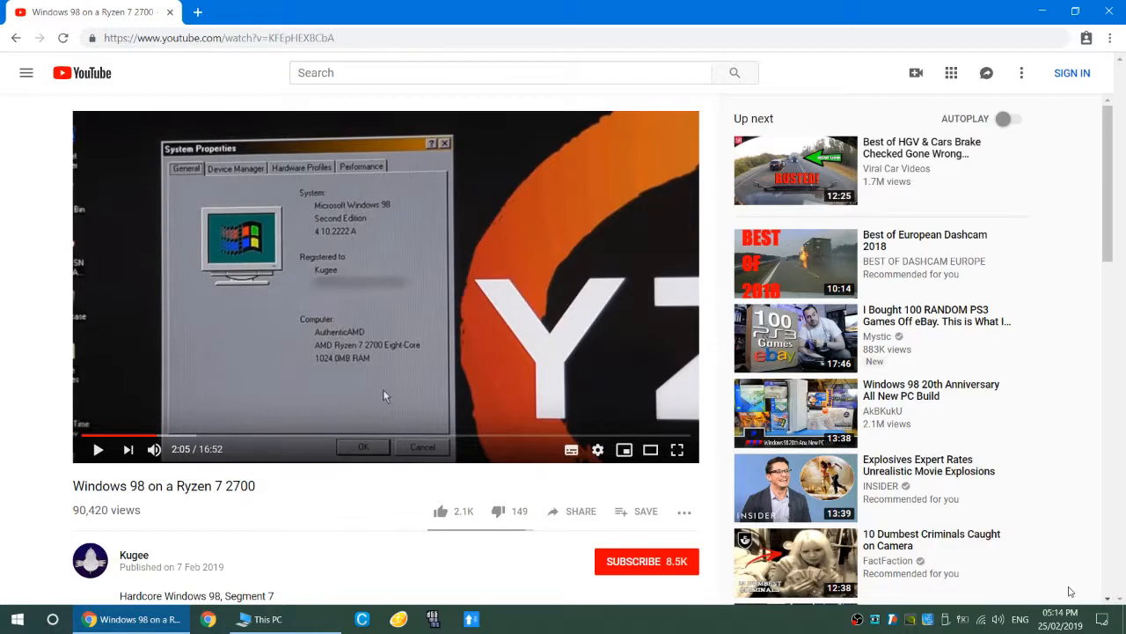
mouse_move(858, 618)
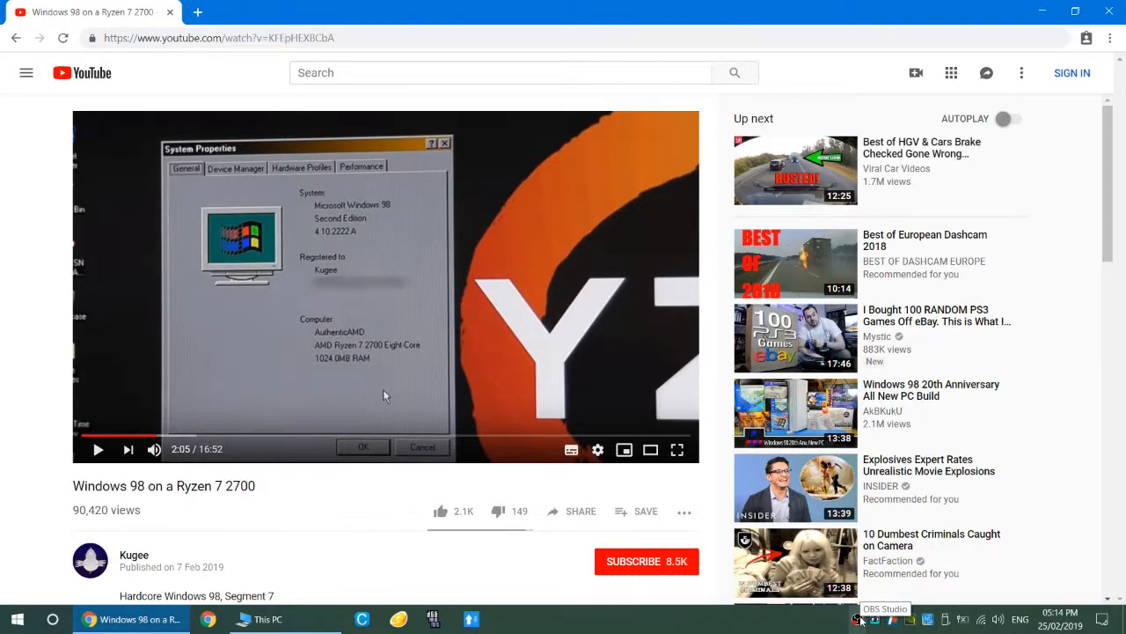